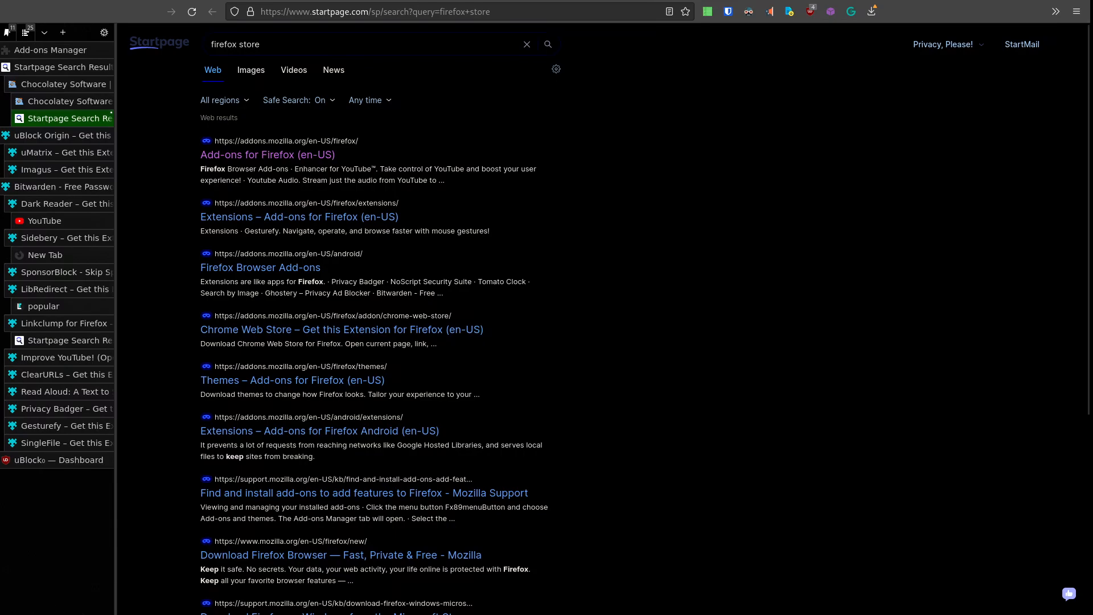
Open the 'Add-ons for Firefox (en-US)' result from the Startpage search in a new tab
{"action": "left_click", "coordinate": [369, 43]}
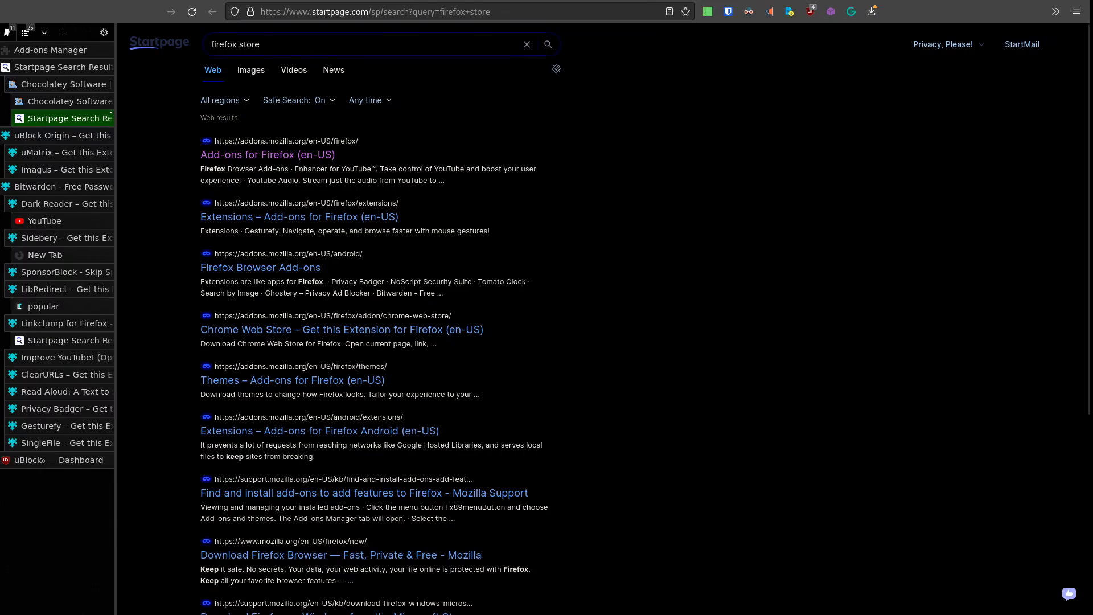
{"action": "left_click", "coordinate": [266, 155]}
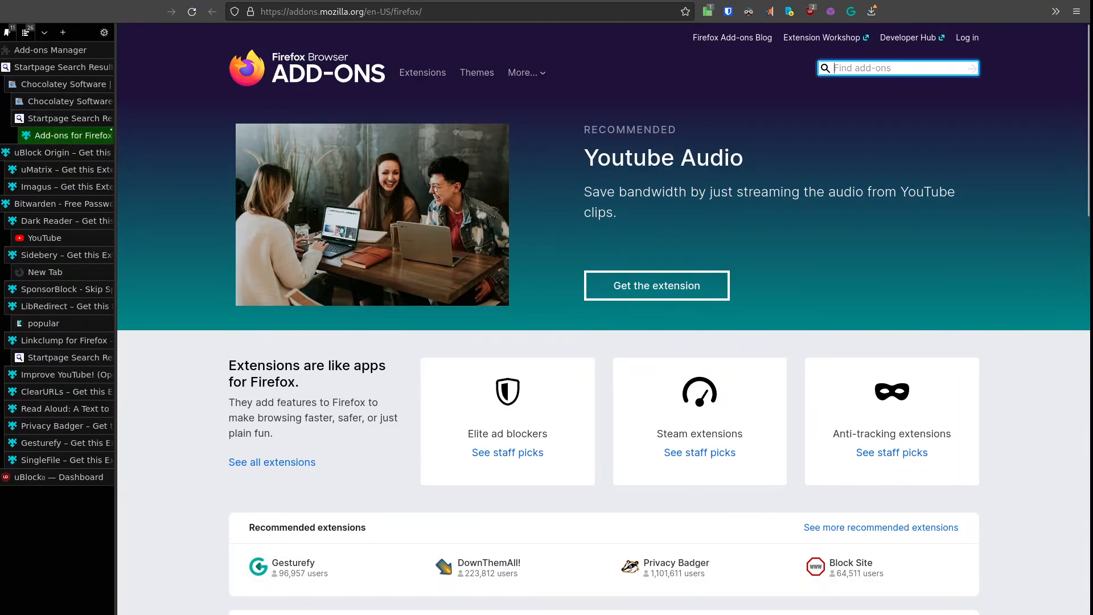
Search Firefox Add-ons for 'ublock' and open the uBlock Origin add-on page
{"action": "type", "text": "ublock"}
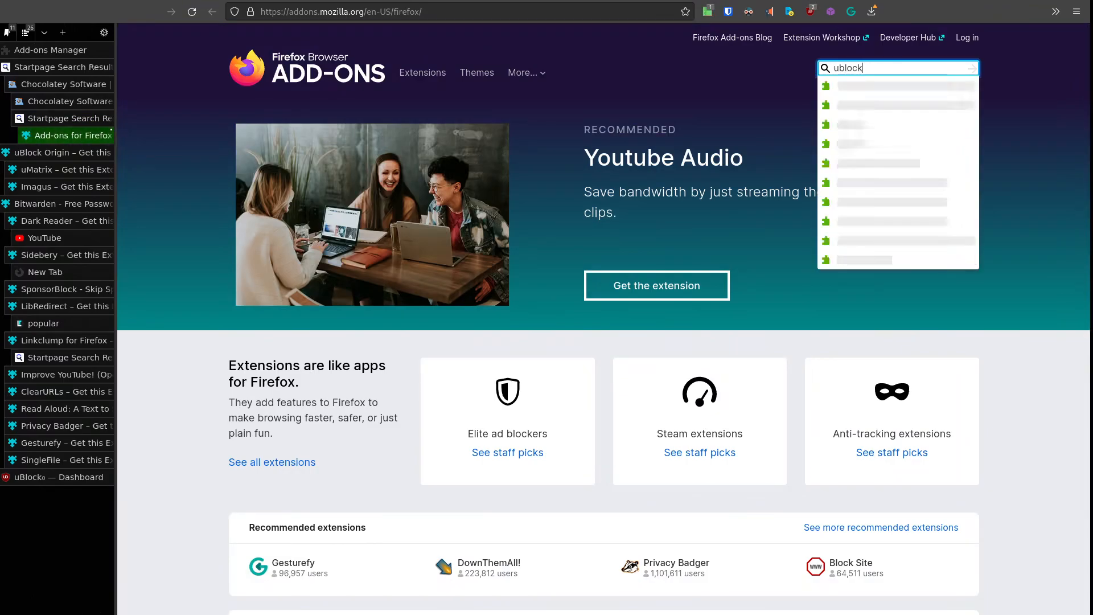
{"action": "key", "text": "Return"}
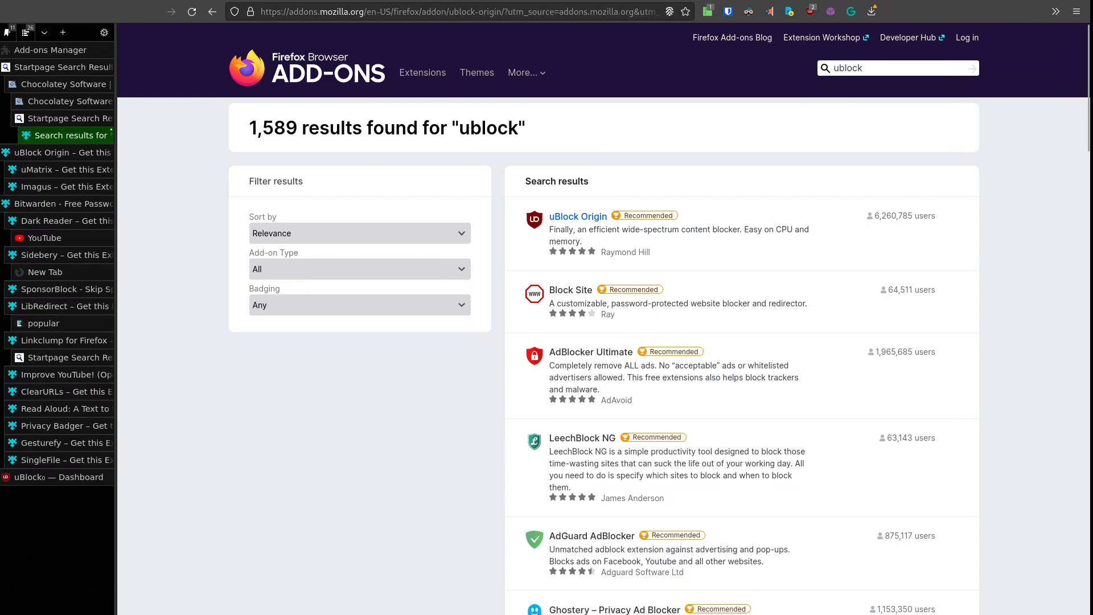
{"action": "left_click", "coordinate": [578, 217]}
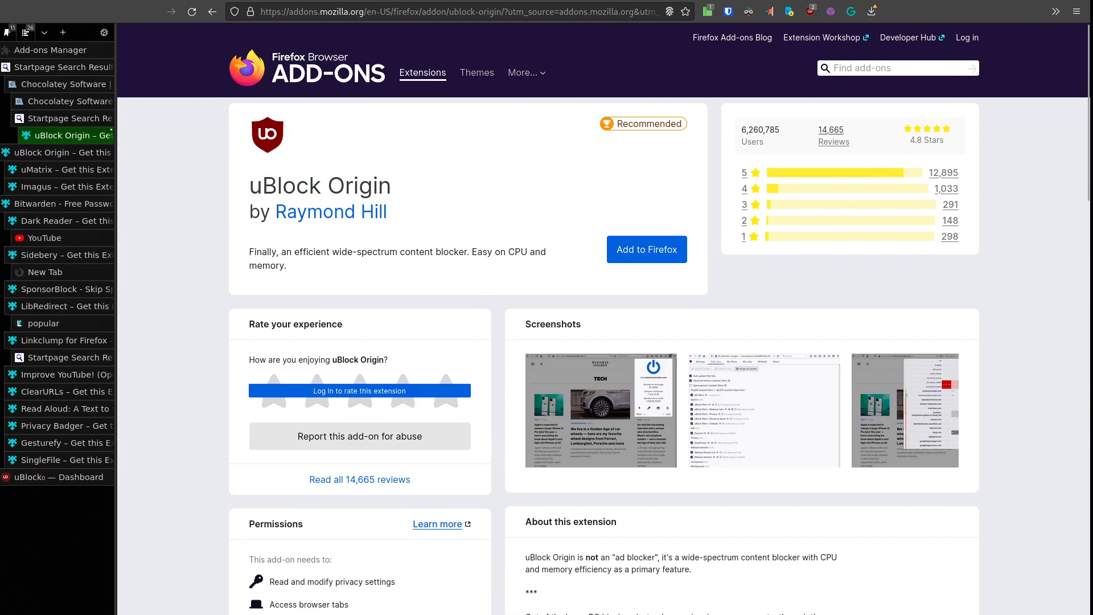
Enlarge uBlock Origin's first screenshot and show its live blocking summary for this site
{"action": "left_click", "coordinate": [601, 410]}
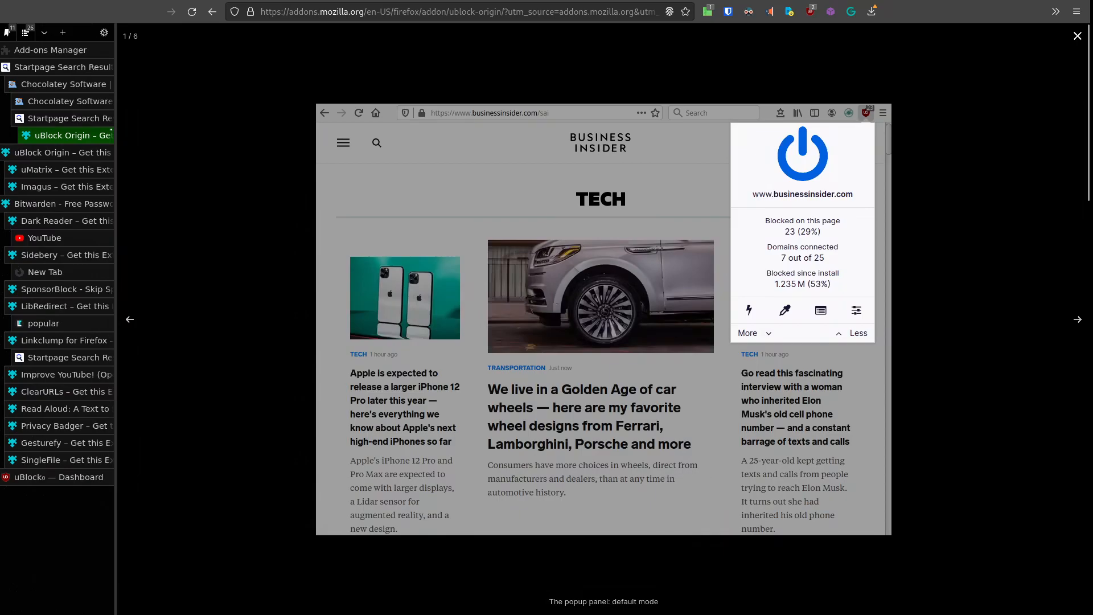
{"action": "left_click", "coordinate": [811, 12]}
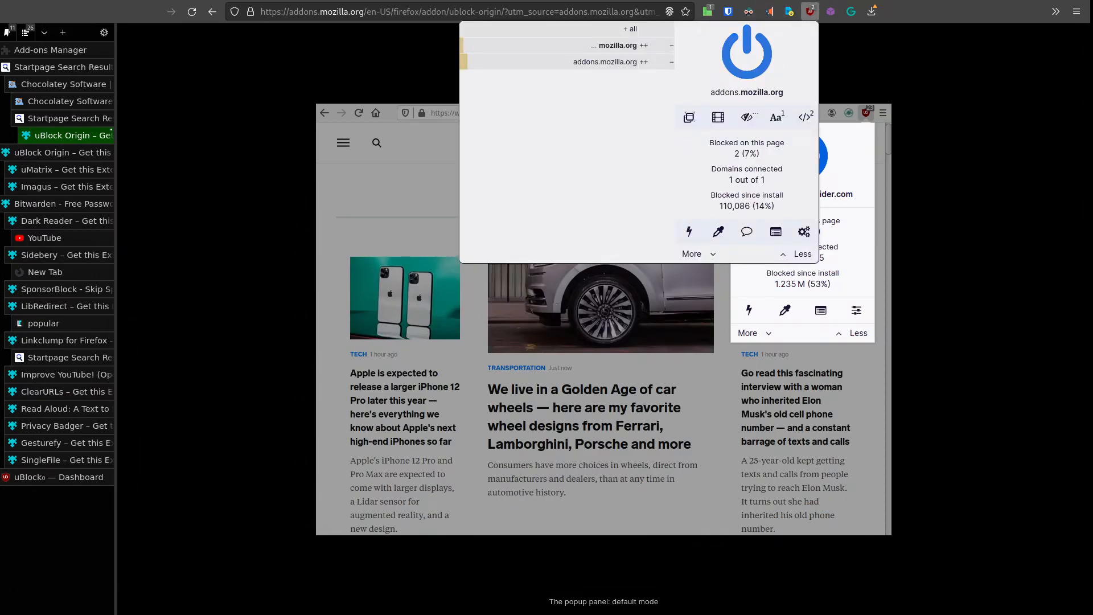
{"action": "mouse_move", "coordinate": [746, 53]}
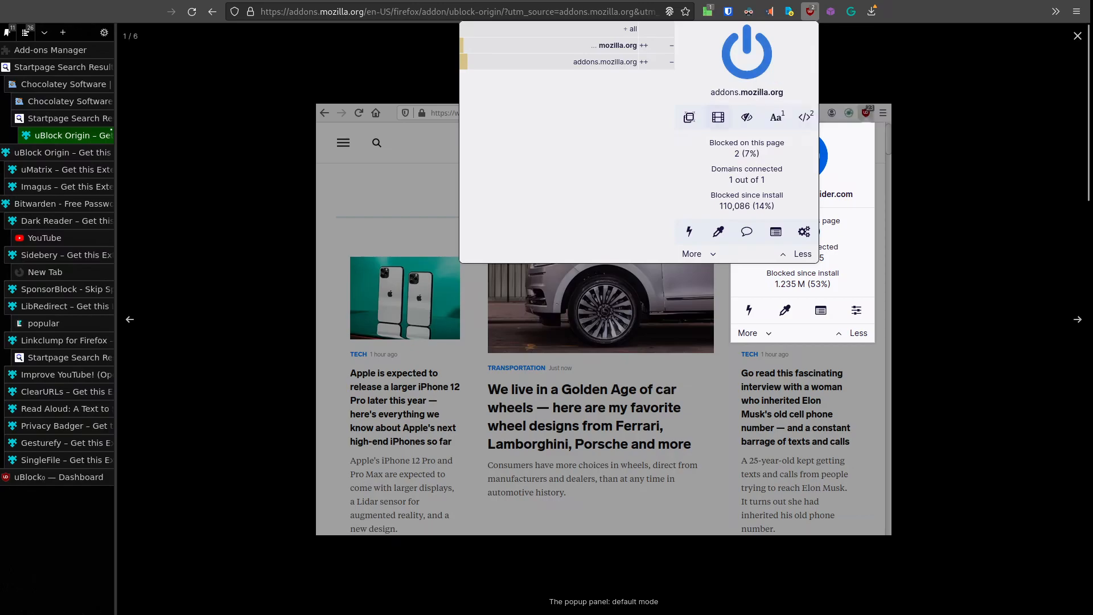
{"action": "mouse_move", "coordinate": [718, 116]}
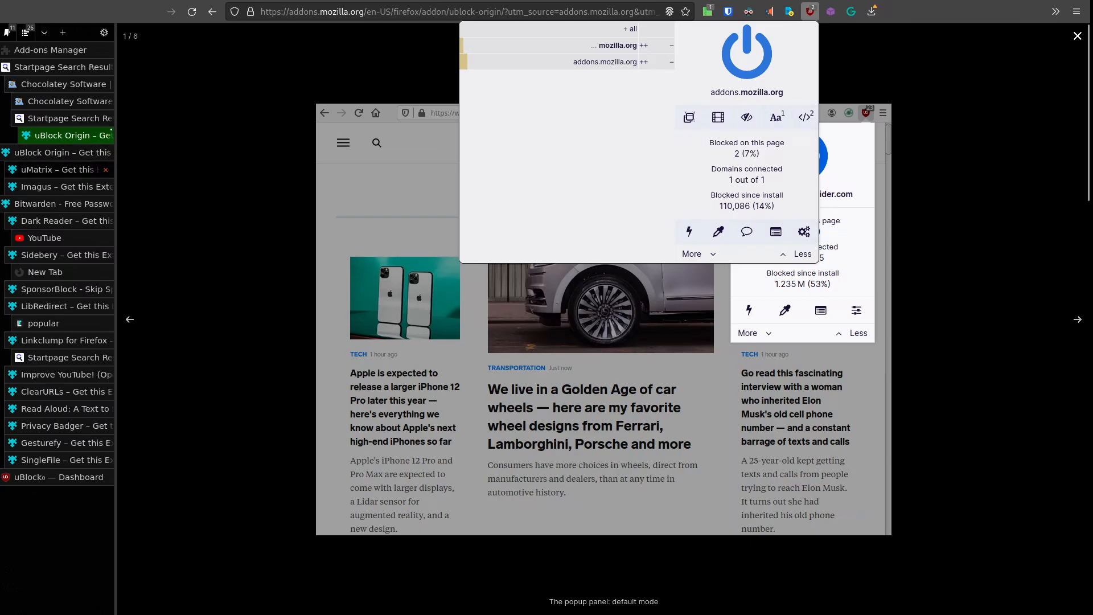
View uMatrix's first screenshot and live request matrix, then move to the Imagus add-on page
{"action": "left_click", "coordinate": [62, 170]}
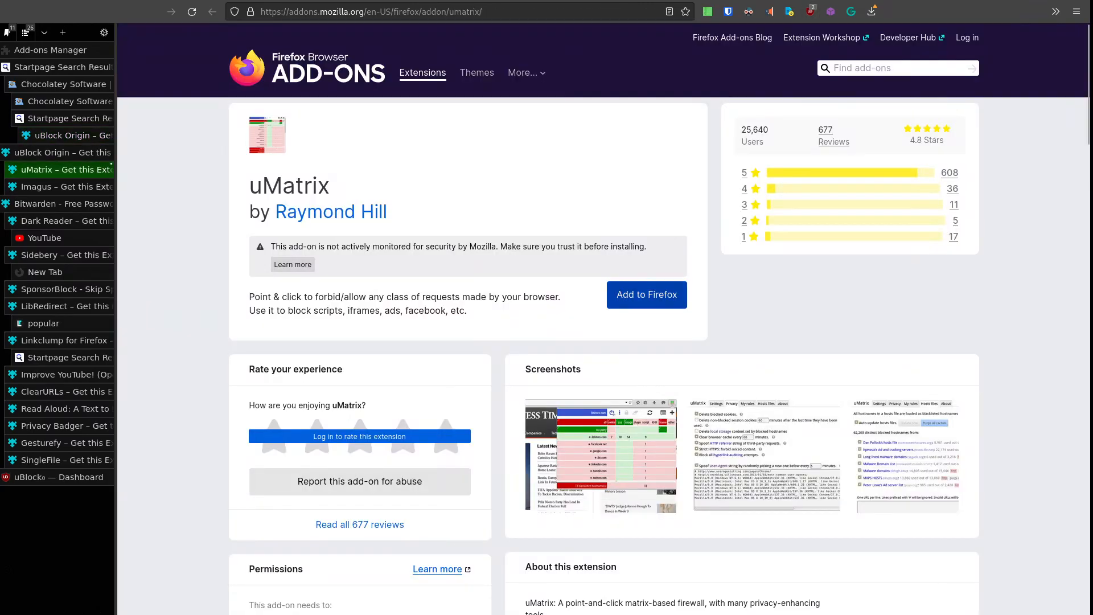
{"action": "left_click", "coordinate": [603, 457]}
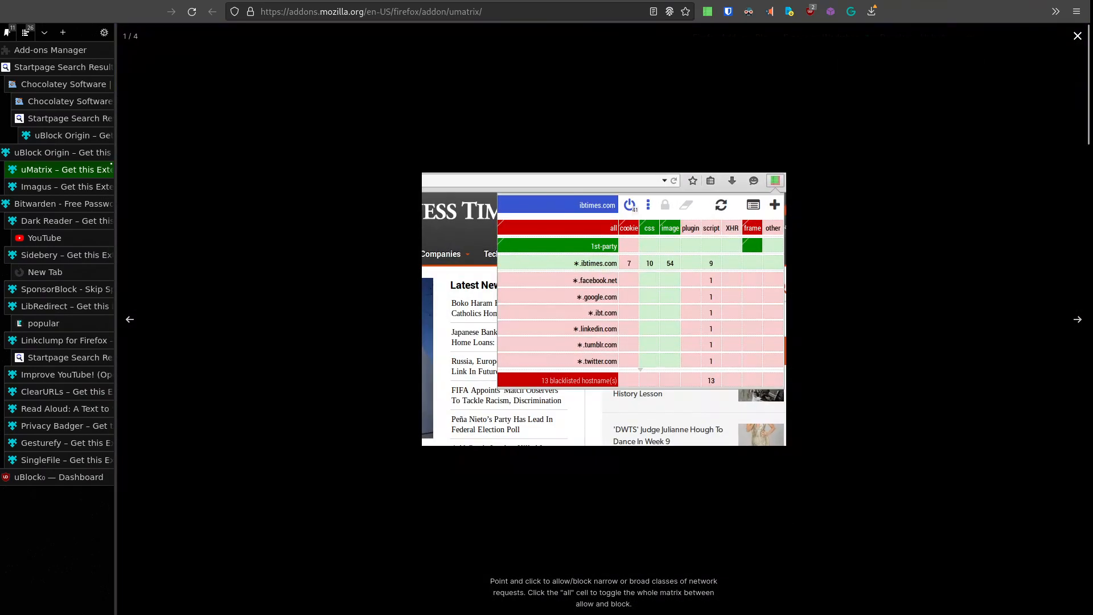
{"action": "left_click", "coordinate": [706, 11]}
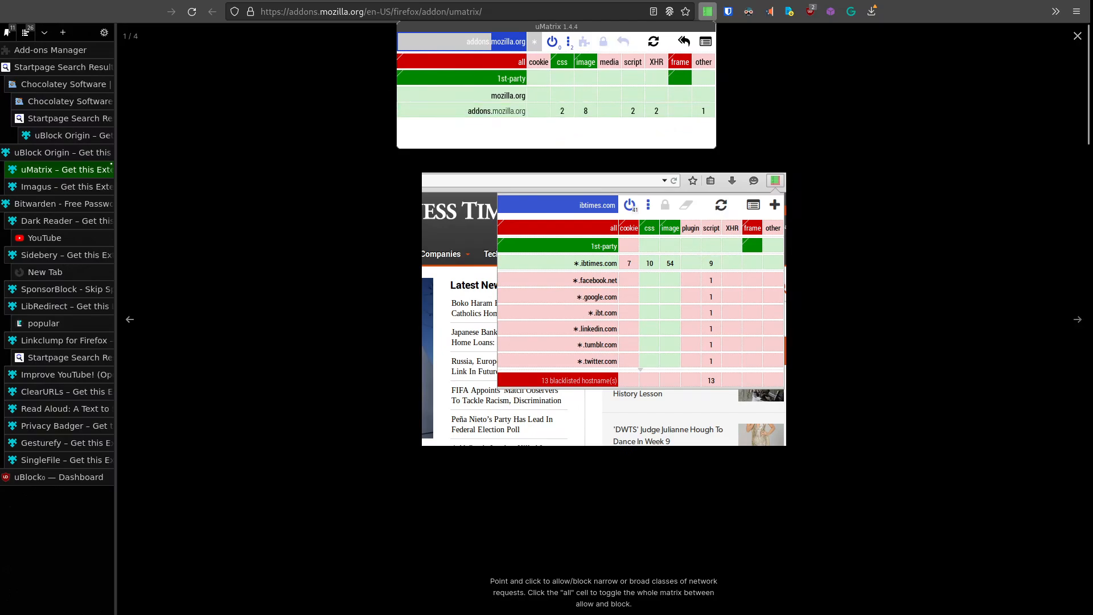
{"action": "left_click", "coordinate": [63, 186]}
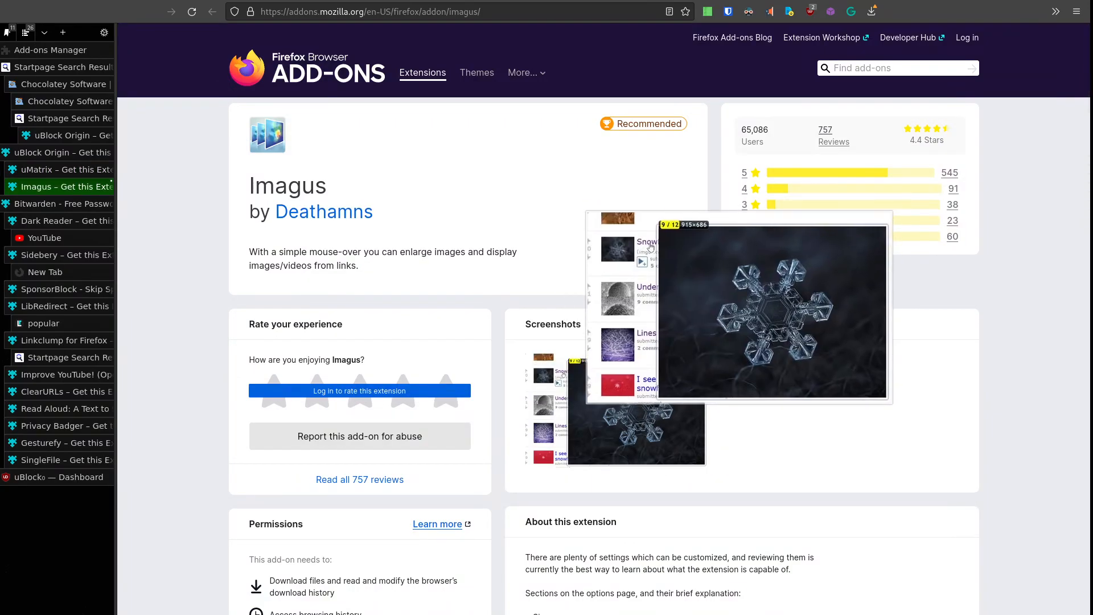
Look over Imagus's details and switch to the Bitwarden - Free Password Manager add-on page
{"action": "scroll", "scroll_direction": "down", "scroll_amount": 3}
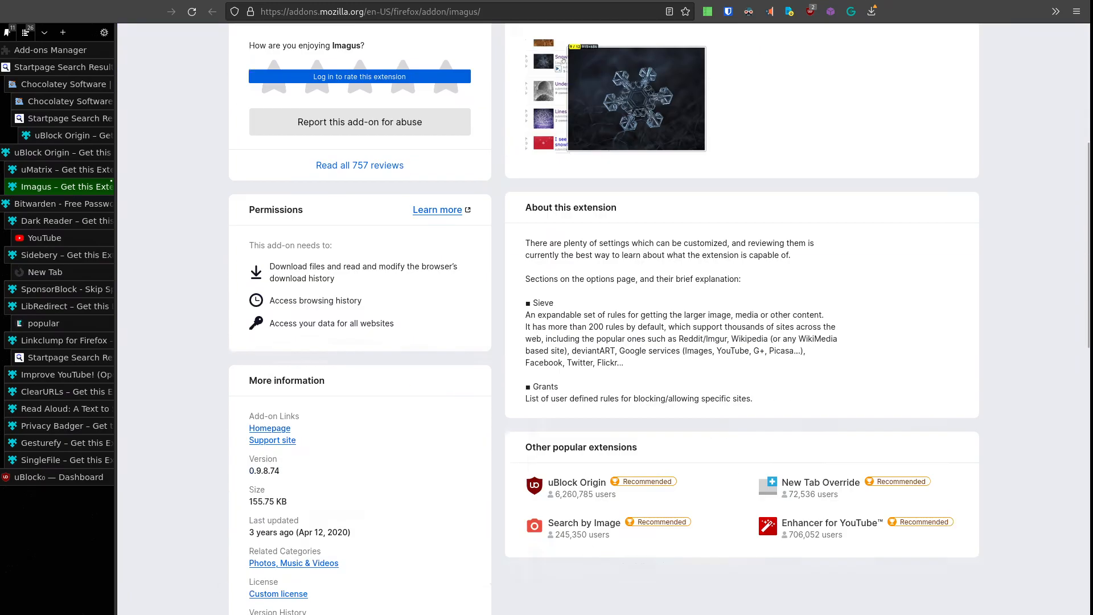
{"action": "scroll", "scroll_direction": "up", "scroll_amount": 3}
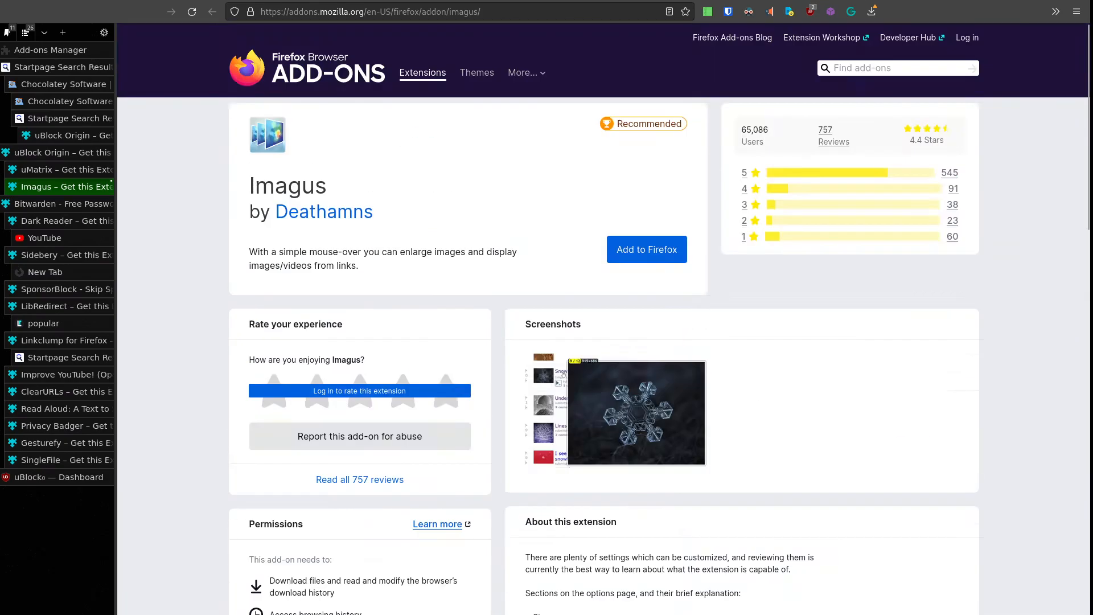
{"action": "mouse_move", "coordinate": [55, 204]}
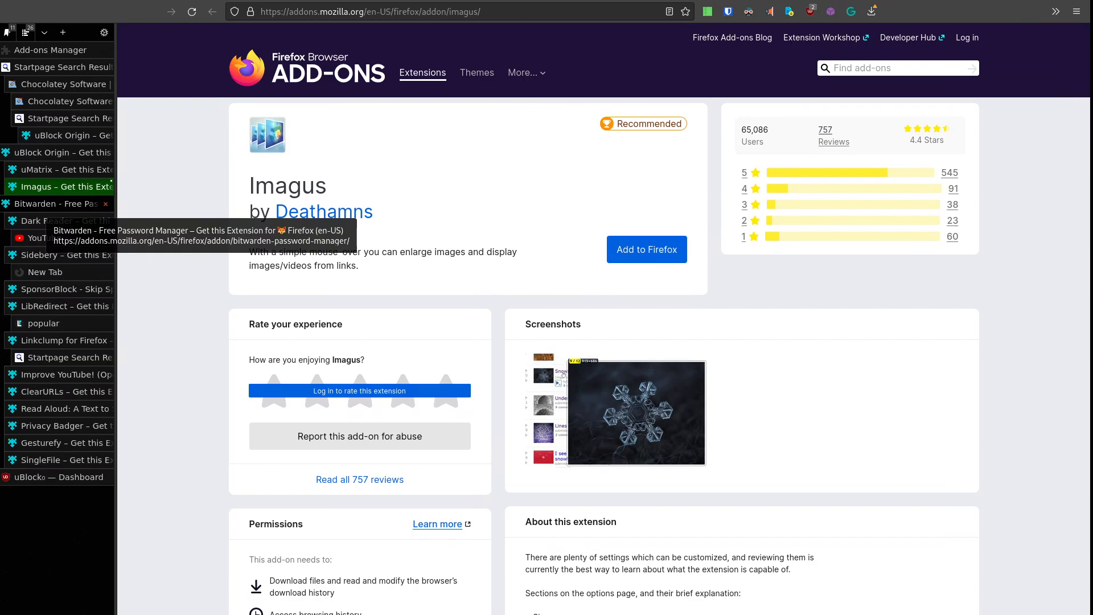
{"action": "left_click", "coordinate": [52, 203]}
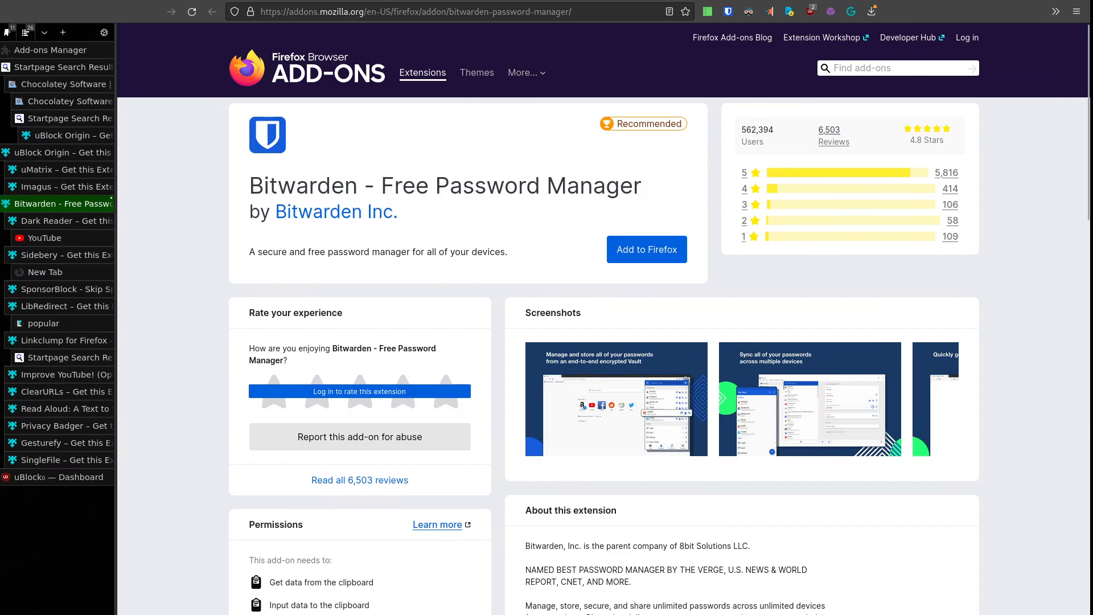
Browse Bitwarden's screenshot gallery and switch to the Dark Reader add-on page
{"action": "left_click", "coordinate": [615, 399]}
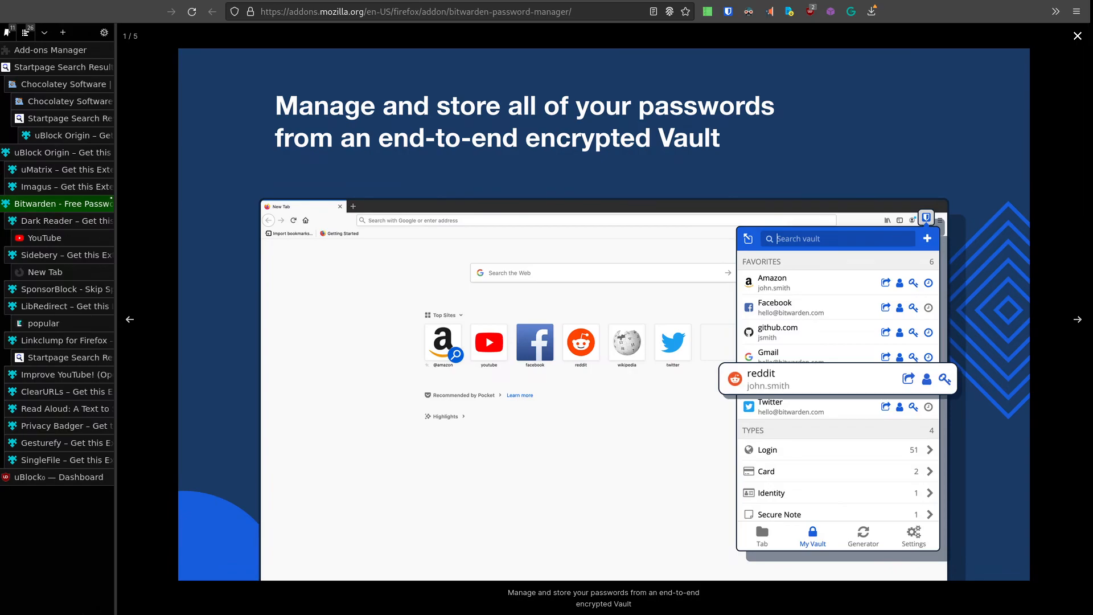
{"action": "left_click", "coordinate": [62, 220]}
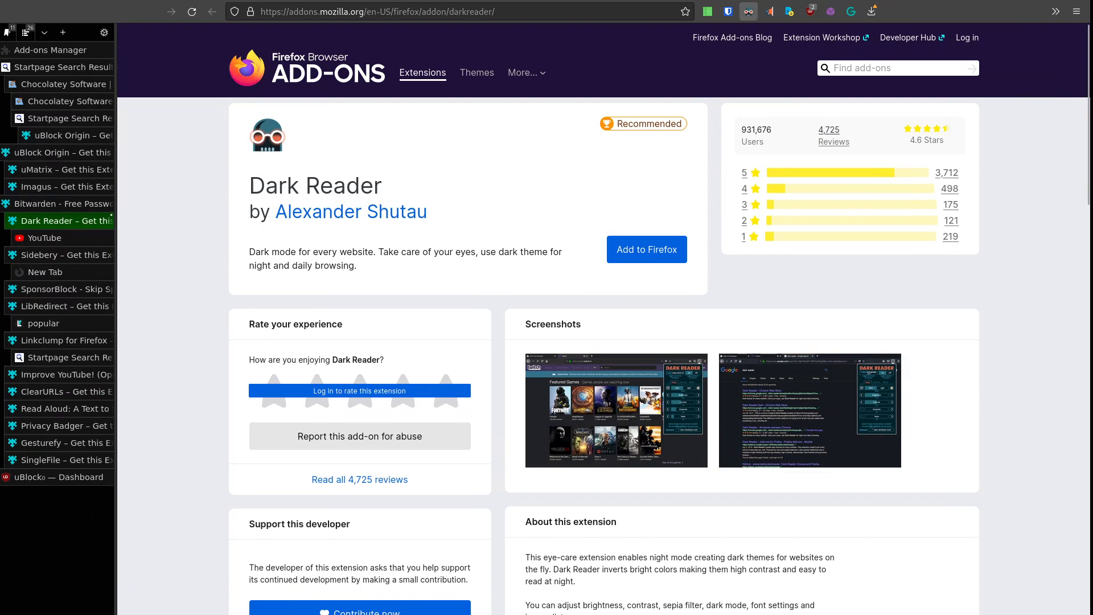
Show the Sidebery add-on page and open Sidebery's own settings from its sidebar gear icon
{"action": "left_click", "coordinate": [748, 12]}
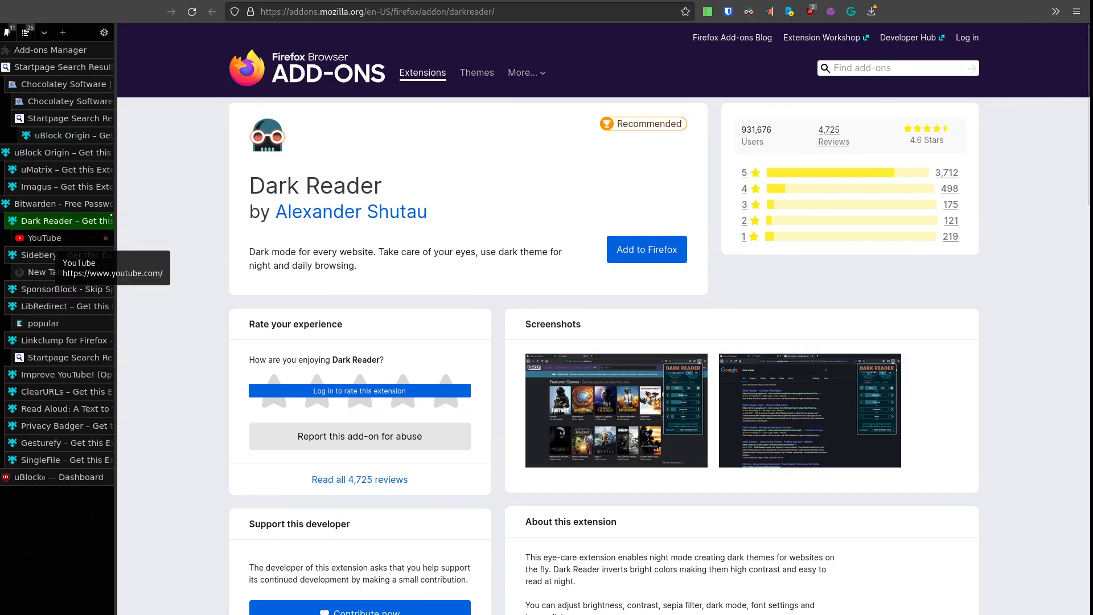
{"action": "left_click", "coordinate": [60, 255]}
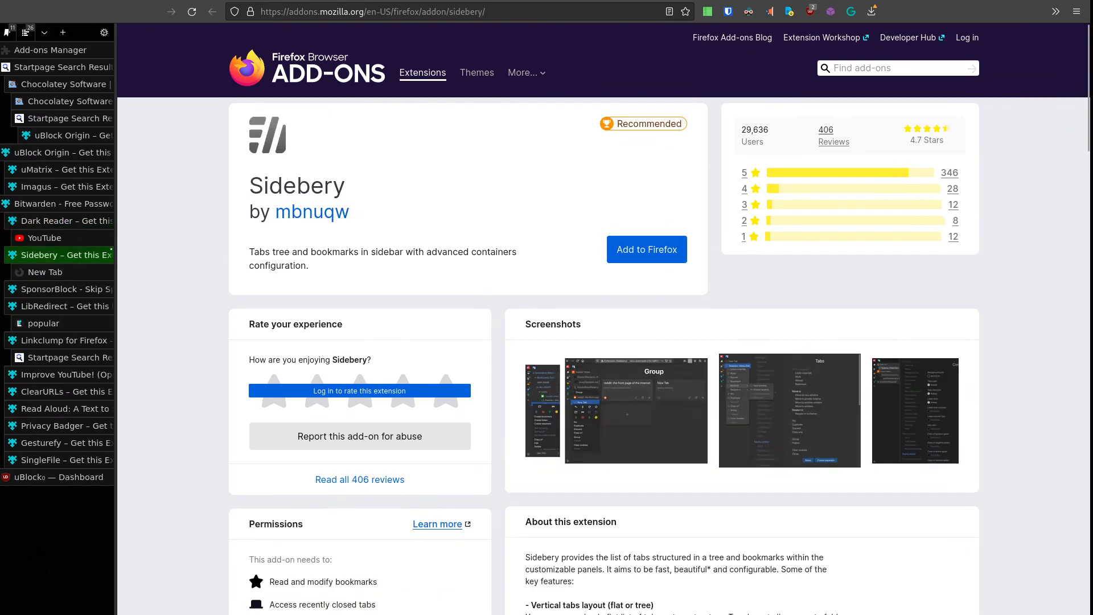
{"action": "mouse_move", "coordinate": [59, 305]}
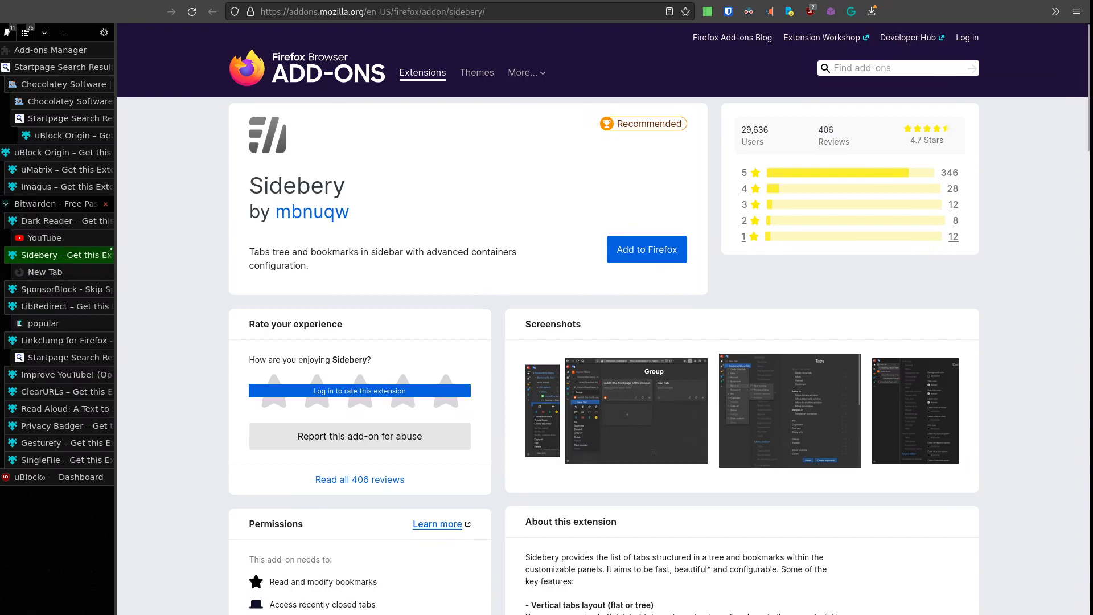
{"action": "left_click", "coordinate": [52, 204]}
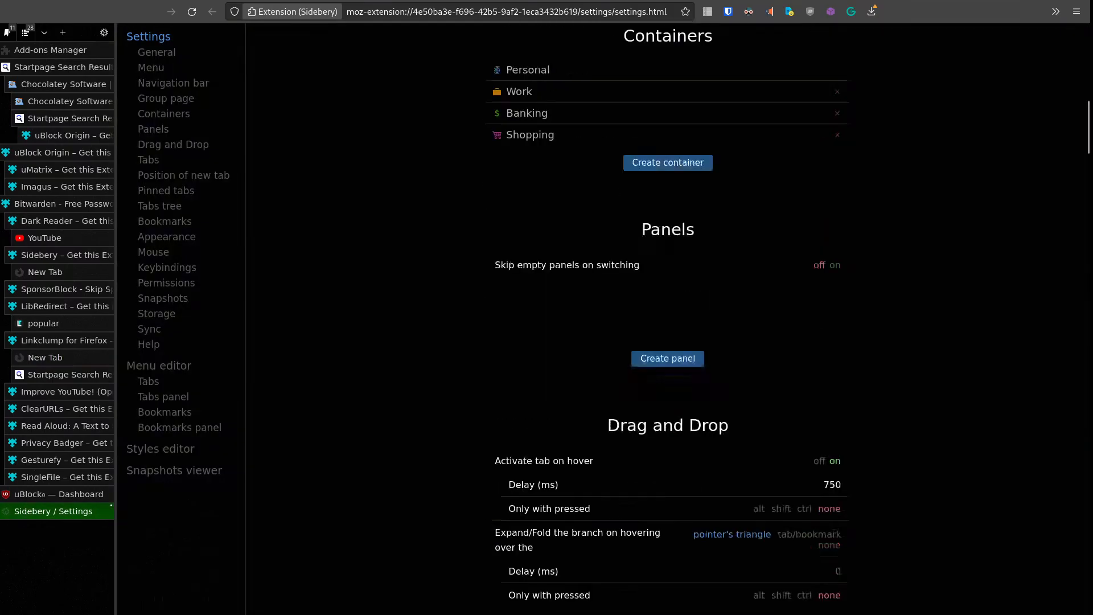
Review Sidebery's storage, sync, help and snapshots settings, then switch to the SponsorBlock add-on page
{"action": "left_click", "coordinate": [158, 313]}
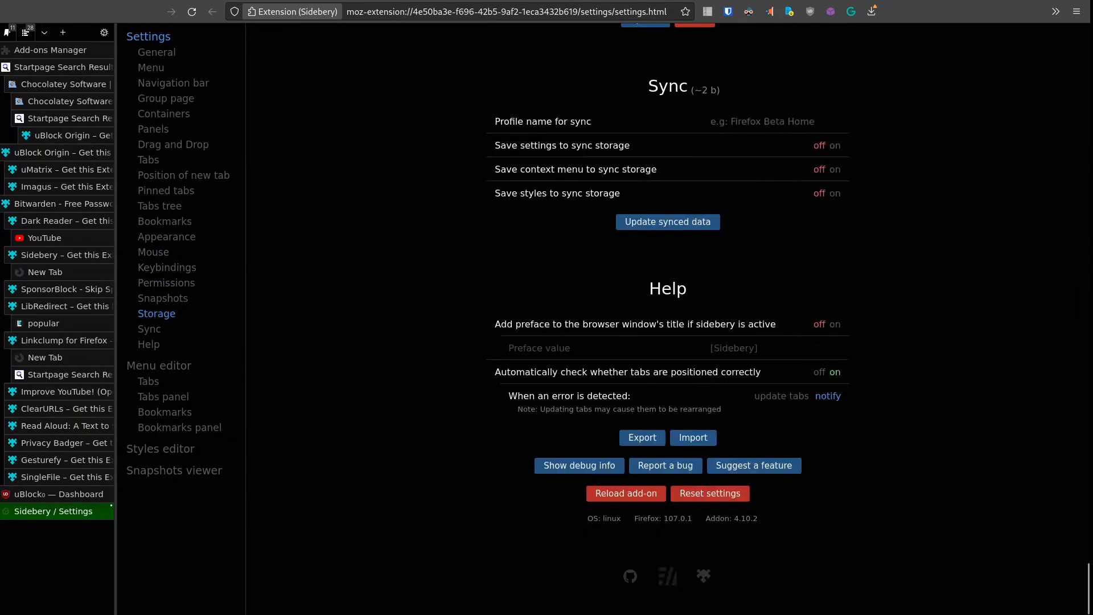
{"action": "scroll", "scroll_direction": "up", "scroll_amount": 3}
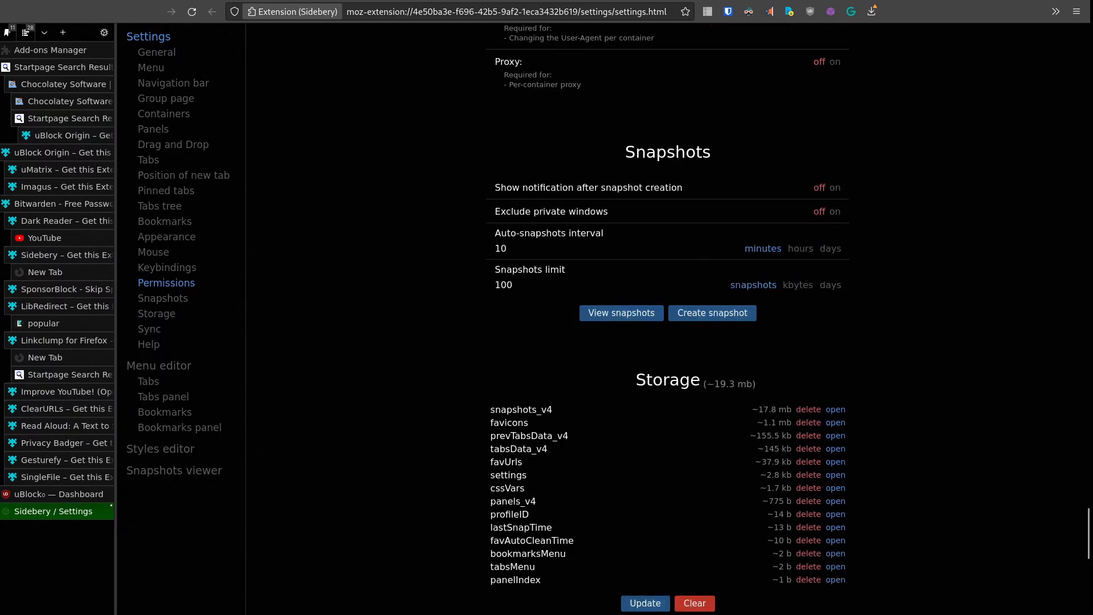
{"action": "mouse_move", "coordinate": [62, 459]}
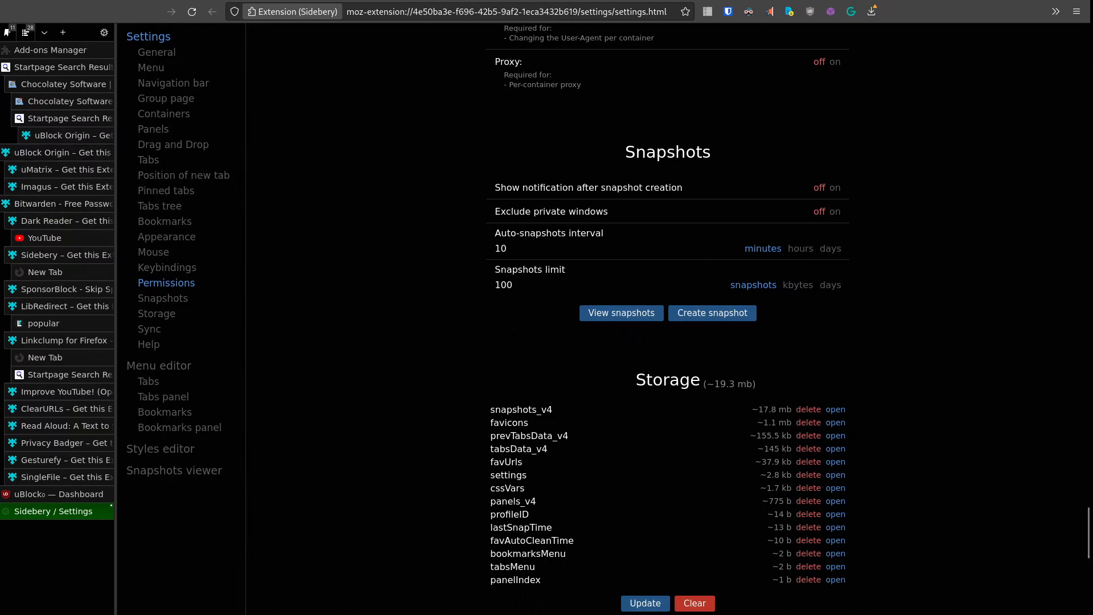
{"action": "mouse_move", "coordinate": [59, 204]}
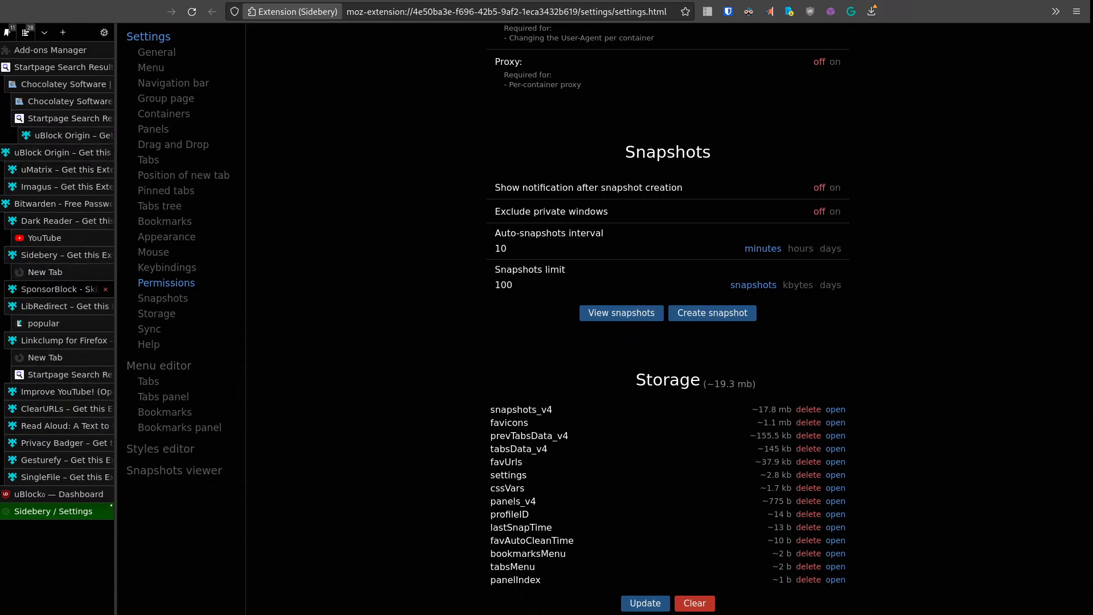
{"action": "left_click", "coordinate": [56, 289]}
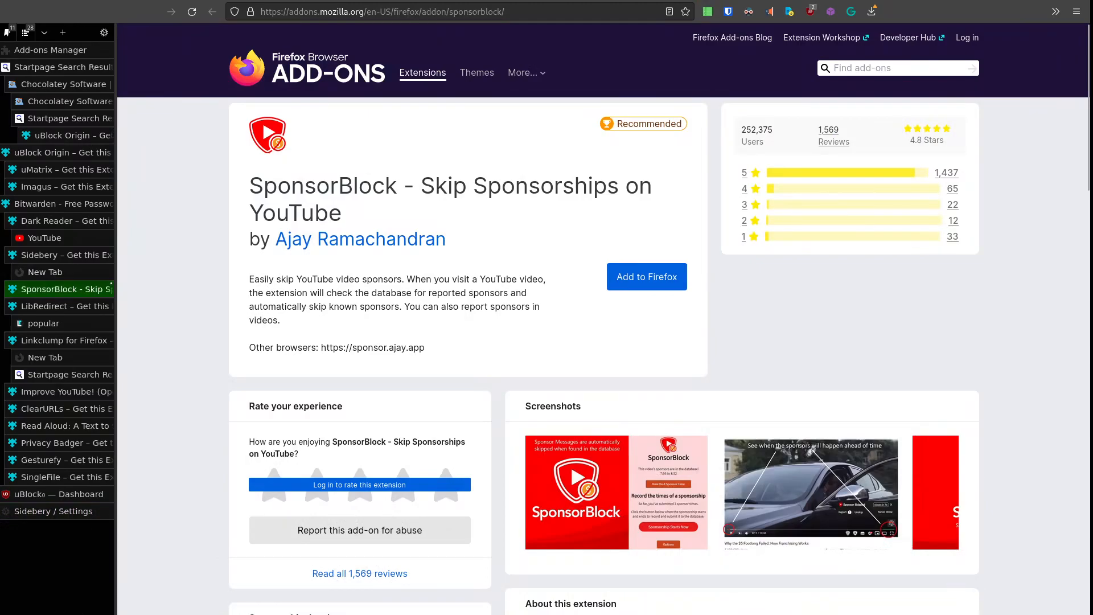
Preview SponsorBlock's screenshot, switch to the LibRedirect add-on page and show the extensions overflow list
{"action": "left_click", "coordinate": [810, 491]}
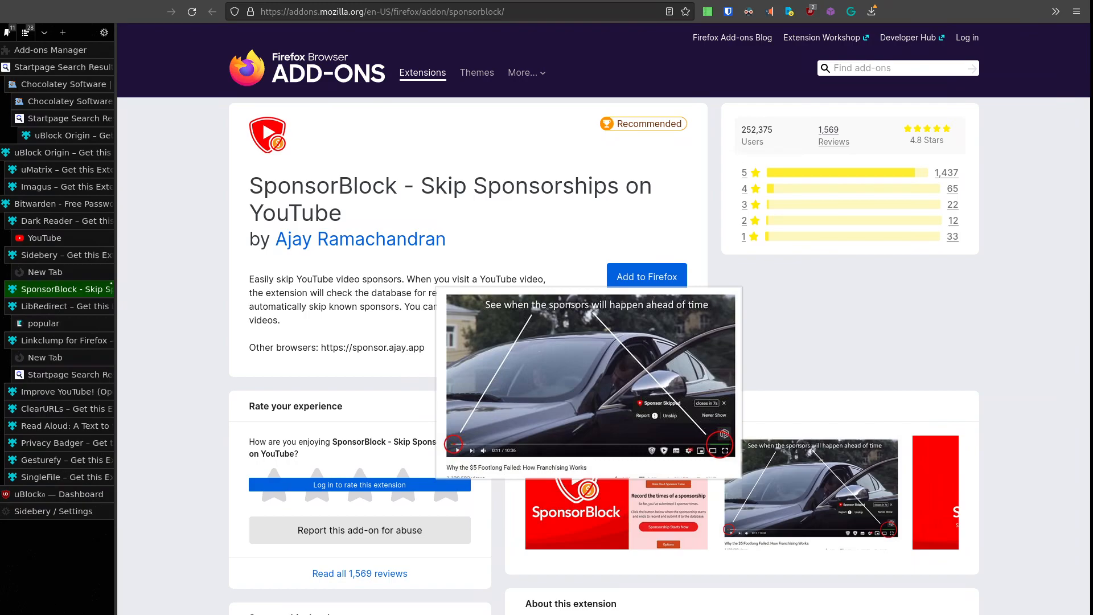
{"action": "left_click", "coordinate": [70, 305]}
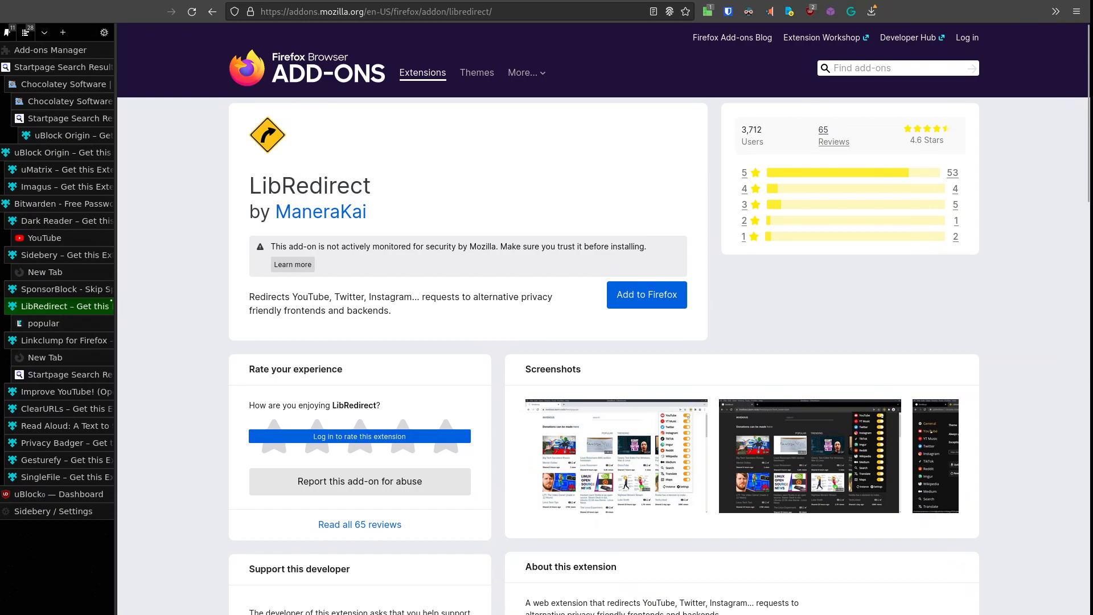
{"action": "left_click", "coordinate": [1056, 12]}
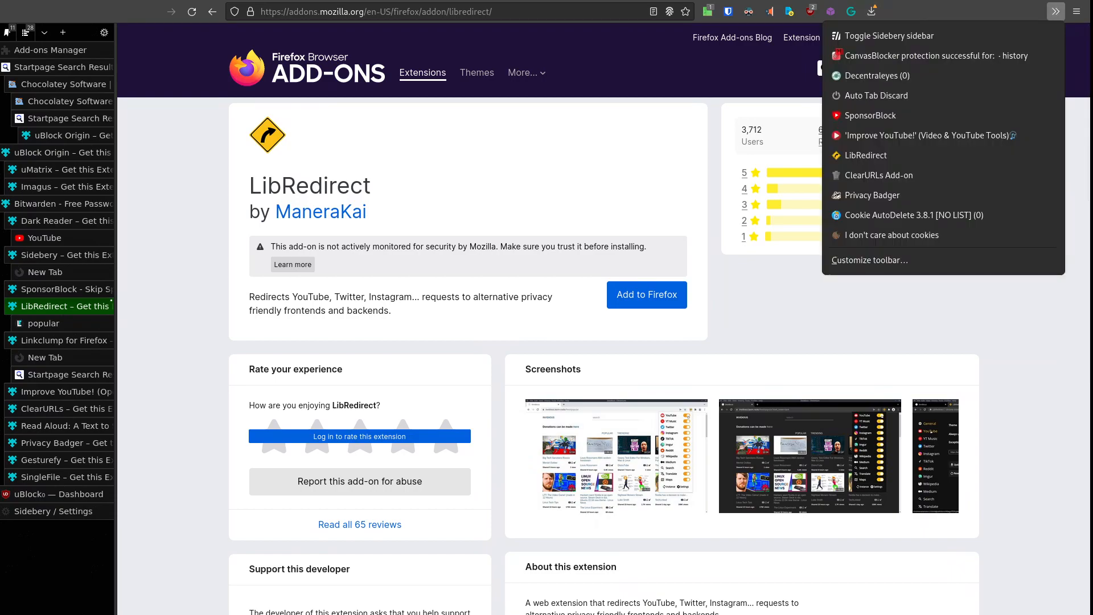
Open LibRedirect's popup of per-site redirect switches, with YouTube switched off
{"action": "left_click", "coordinate": [864, 155]}
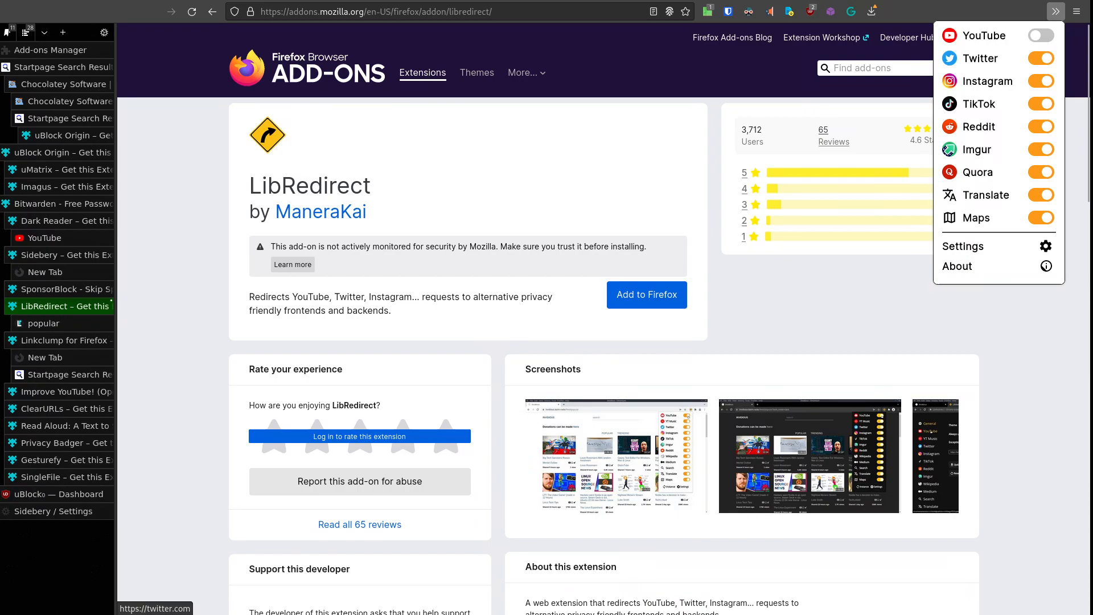
{"action": "mouse_move", "coordinate": [985, 81]}
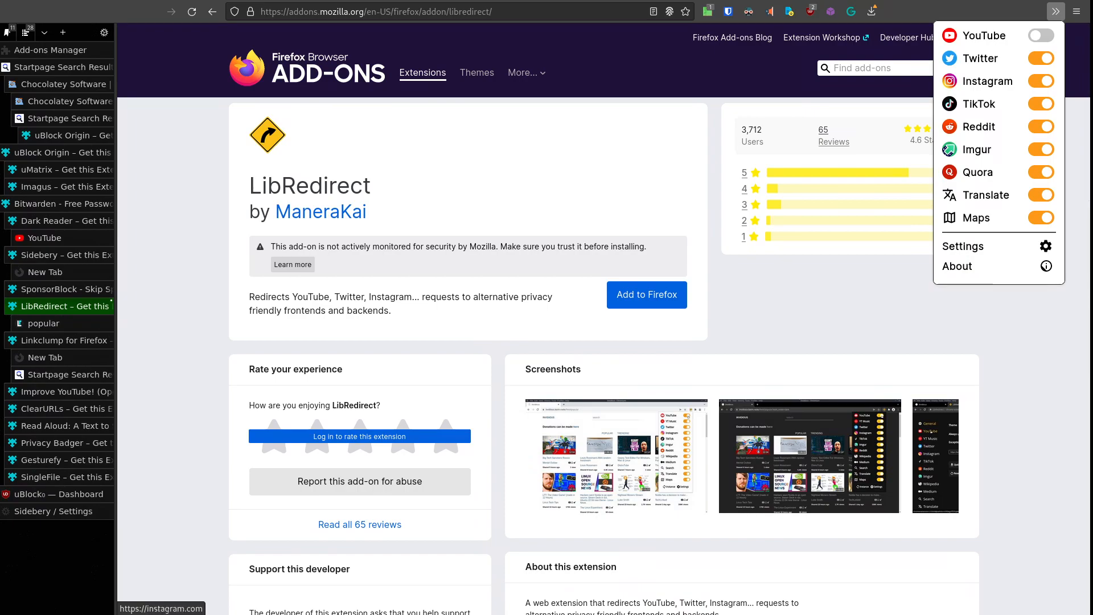
{"action": "mouse_move", "coordinate": [976, 195]}
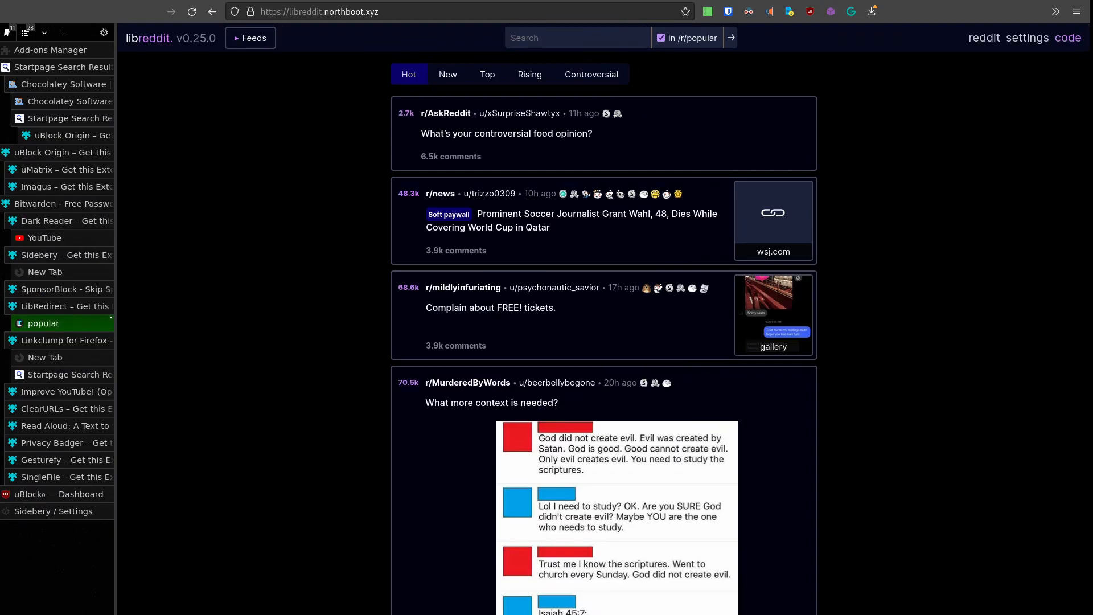
Scroll Libreddit's popular feed and switch to the Linkclump for Firefox add-on tab with its screenshot enlarged
{"action": "left_click", "coordinate": [706, 11]}
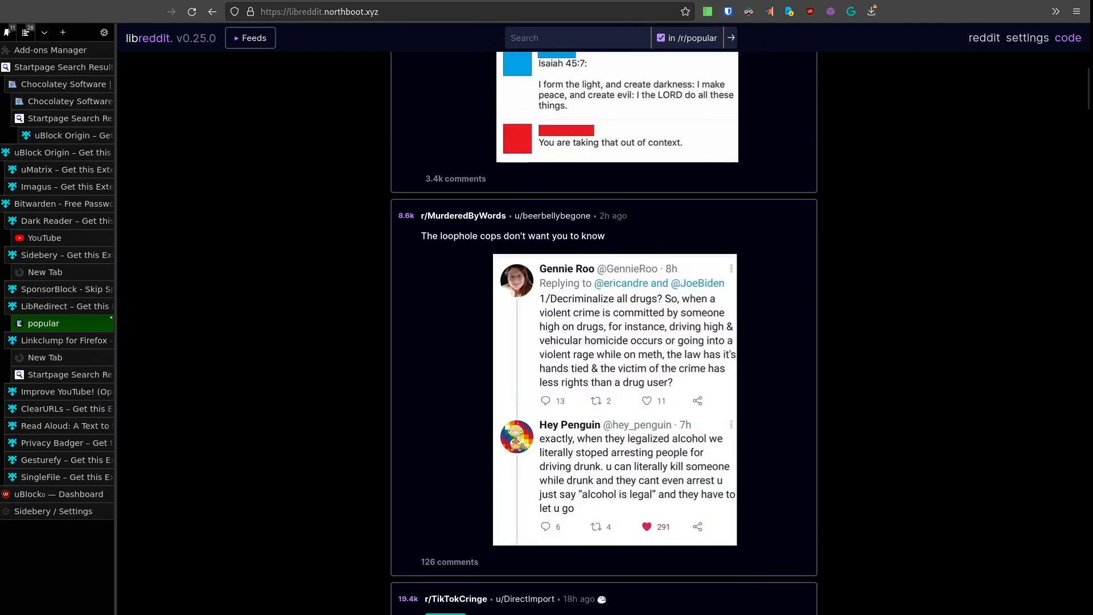
{"action": "left_click", "coordinate": [614, 397]}
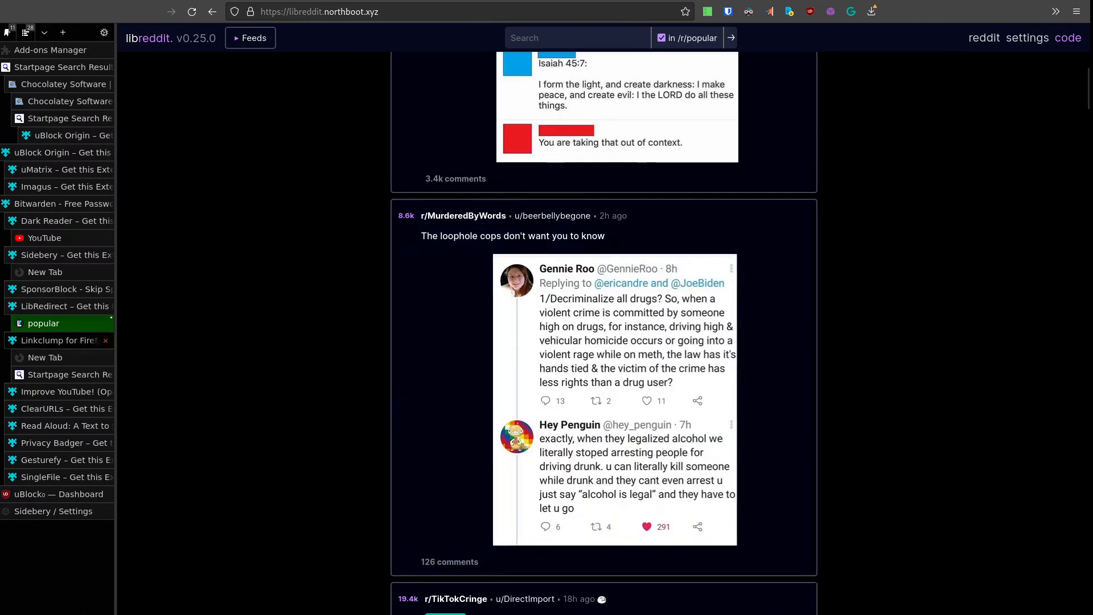
{"action": "left_click", "coordinate": [67, 341]}
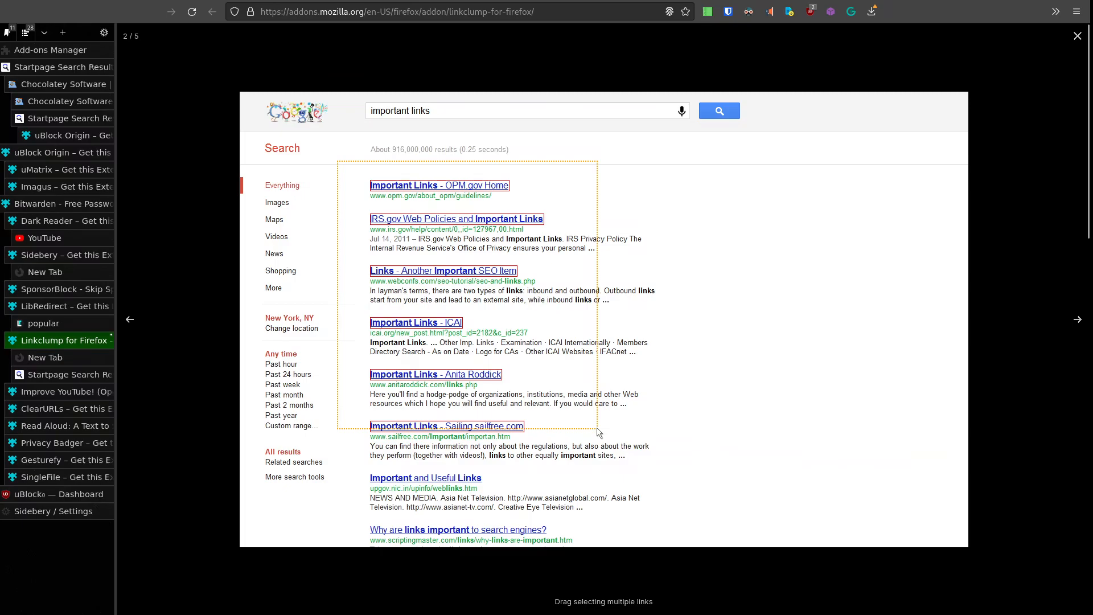
Page through Linkclump's remaining screenshots, then switch to the YouTube tab
{"action": "left_click", "coordinate": [1082, 319]}
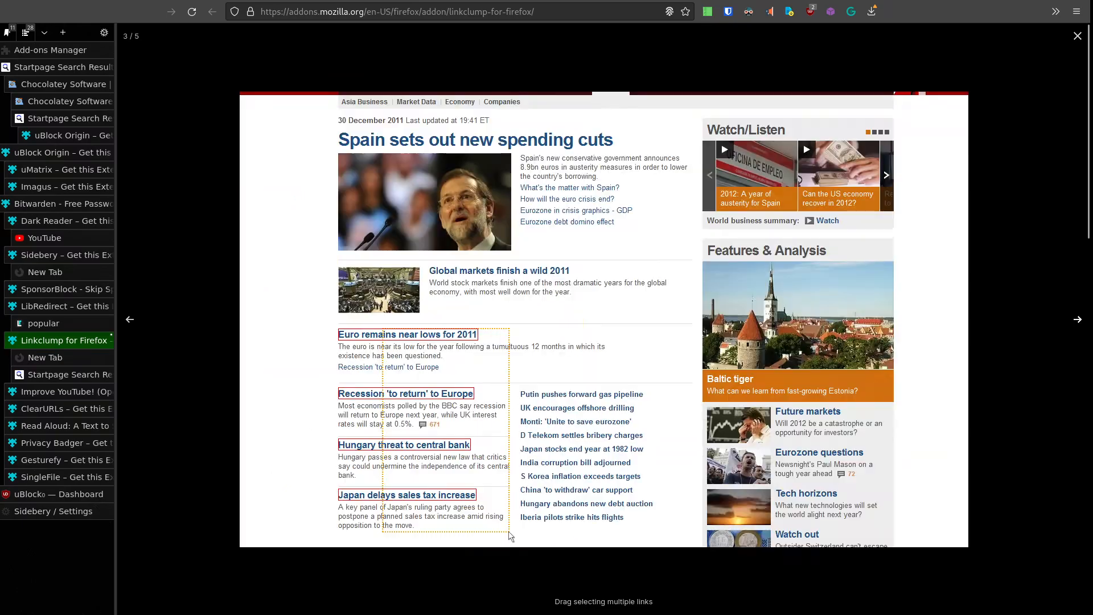
{"action": "left_click", "coordinate": [1077, 320]}
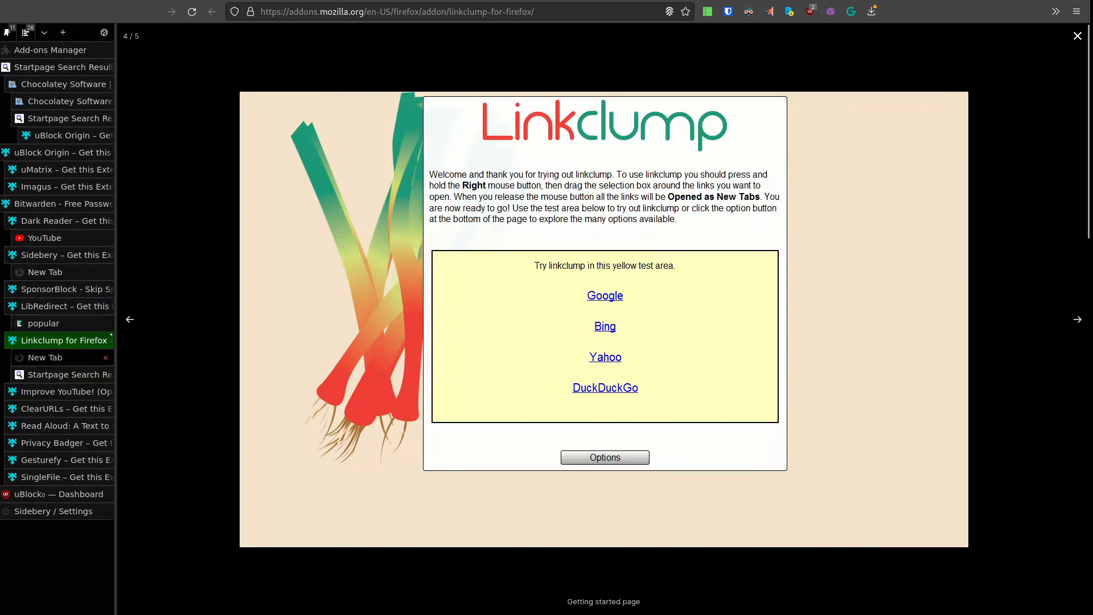
{"action": "left_click", "coordinate": [45, 238]}
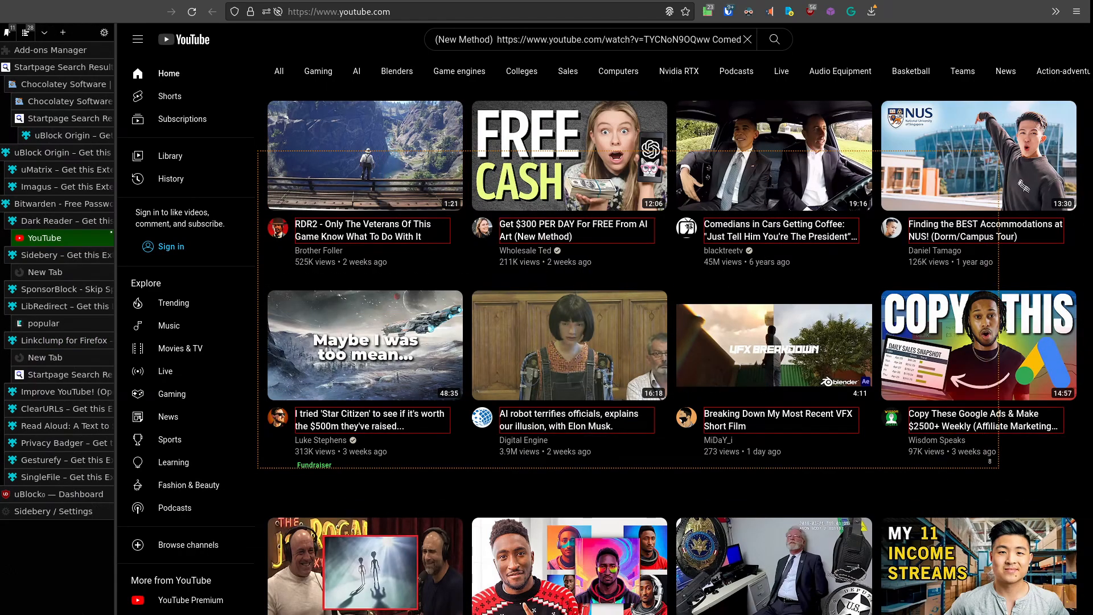
Paste the Linkclump-copied video links into YouTube search and clear it, twice
{"action": "left_click", "coordinate": [586, 40]}
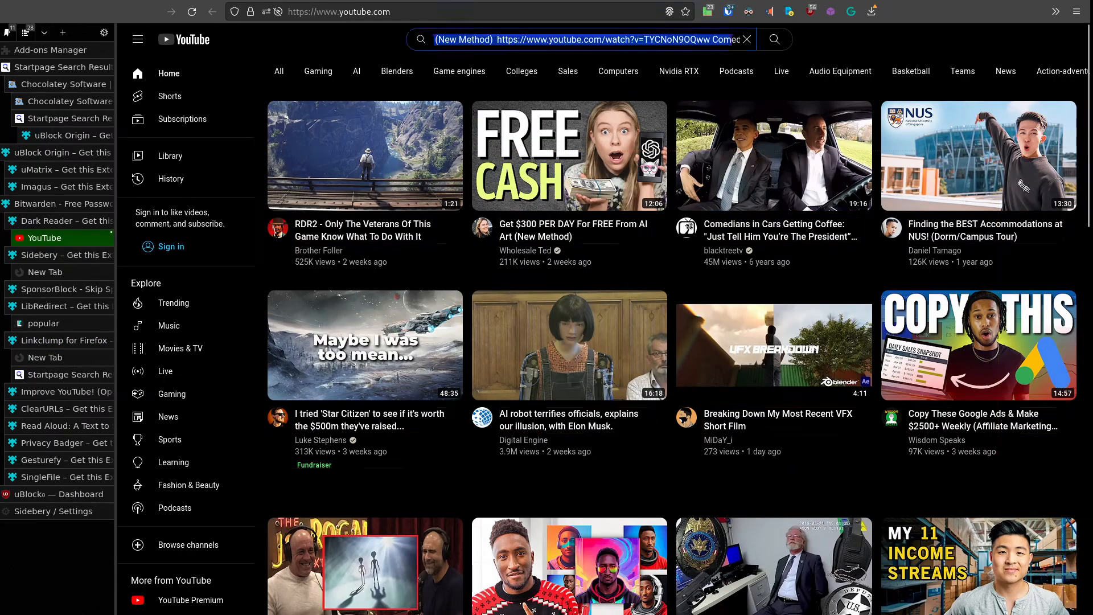
{"action": "left_click", "coordinate": [748, 39]}
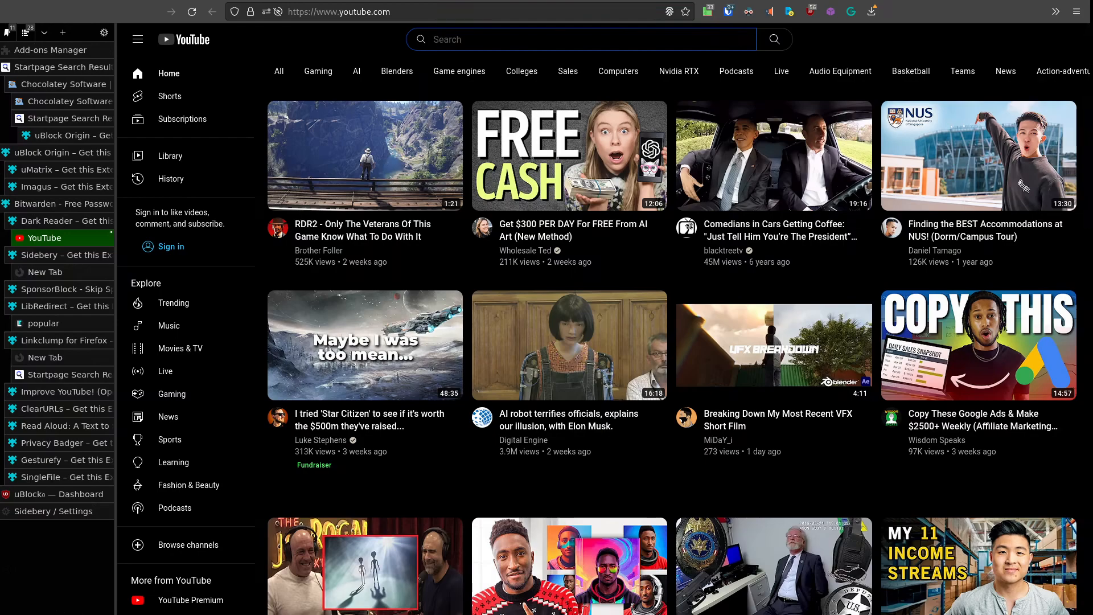
{"action": "left_click", "coordinate": [581, 39]}
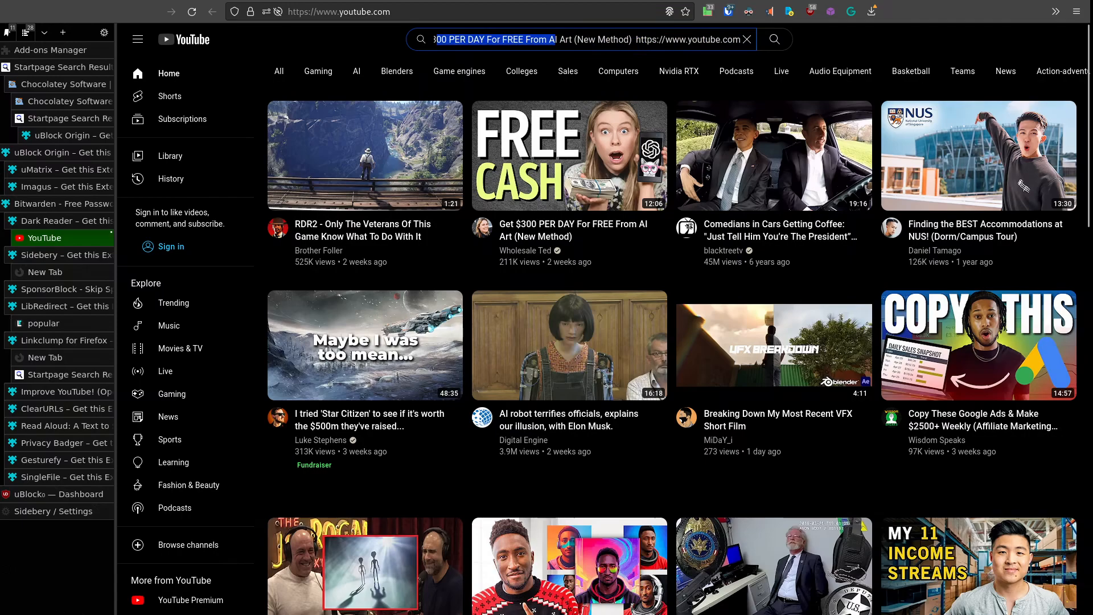
{"action": "left_click", "coordinate": [772, 155]}
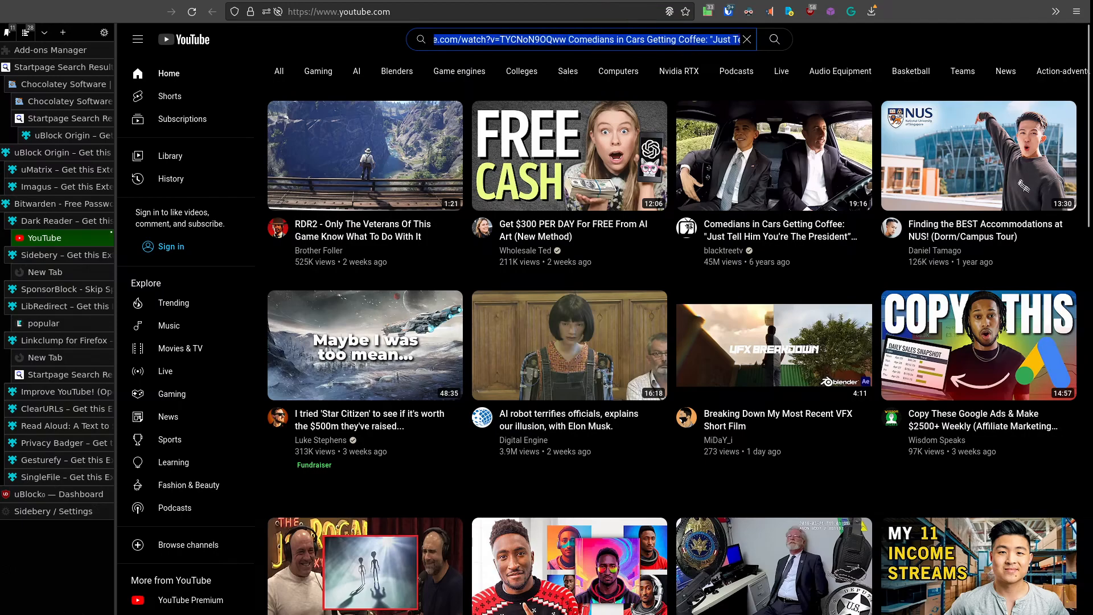
{"action": "left_click", "coordinate": [746, 39]}
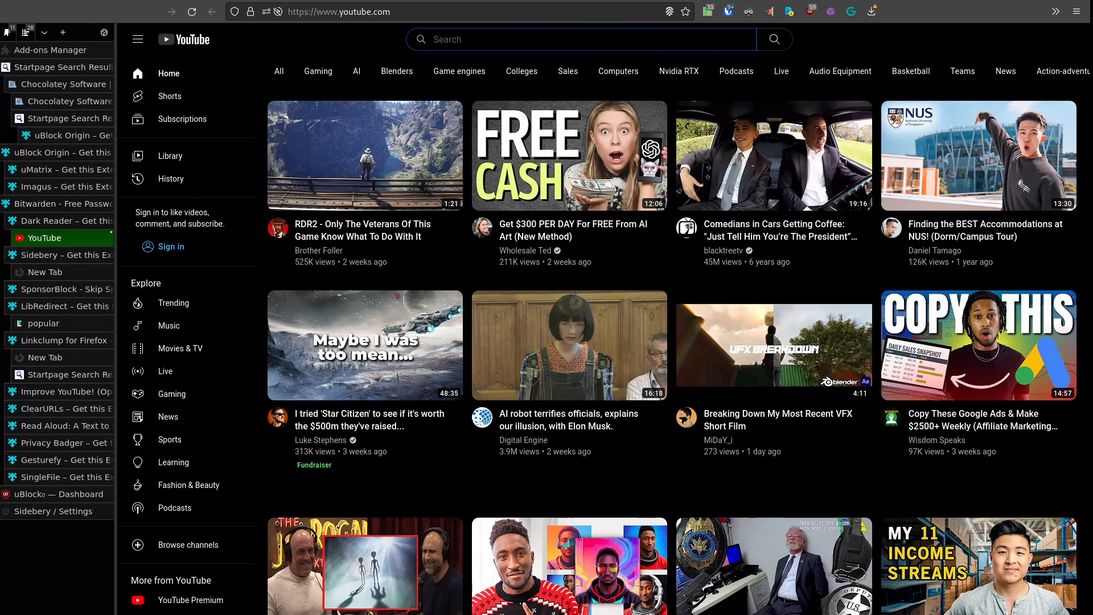
{"action": "left_click", "coordinate": [579, 39]}
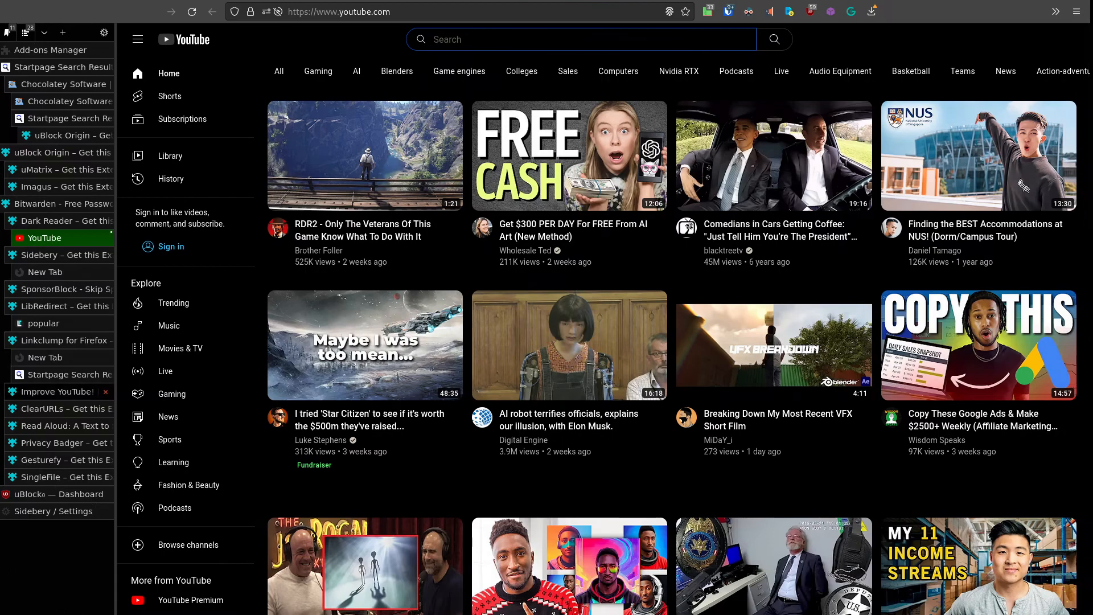
Switch to the Improve YouTube! add-on tab
{"action": "left_click", "coordinate": [62, 392]}
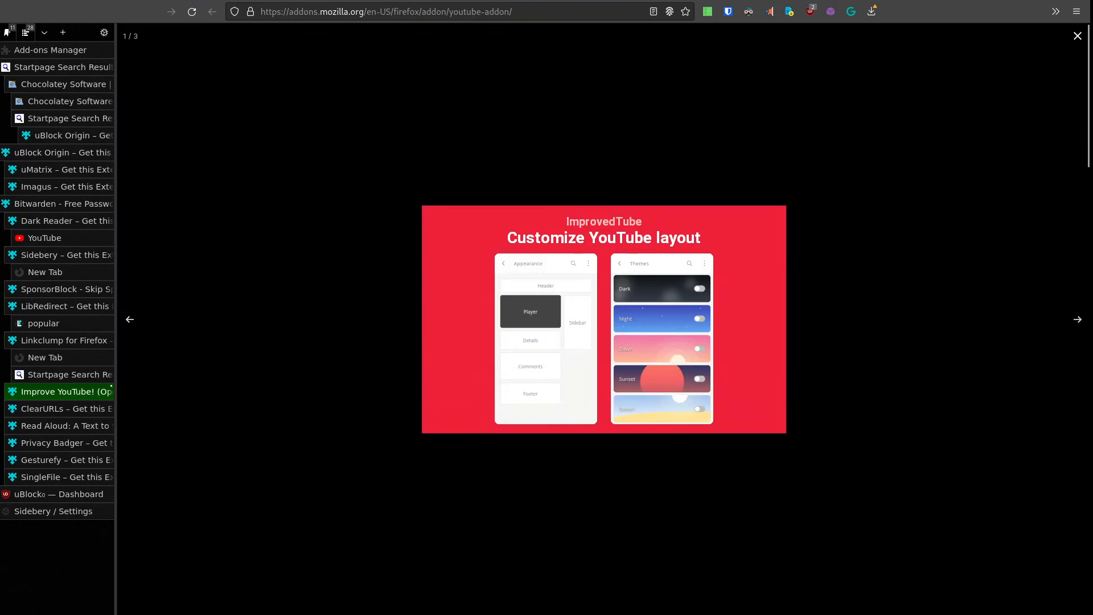
View Improve YouTube!'s three screenshots, reopen the first, then switch to the ClearURLs tab
{"action": "left_click", "coordinate": [1077, 320]}
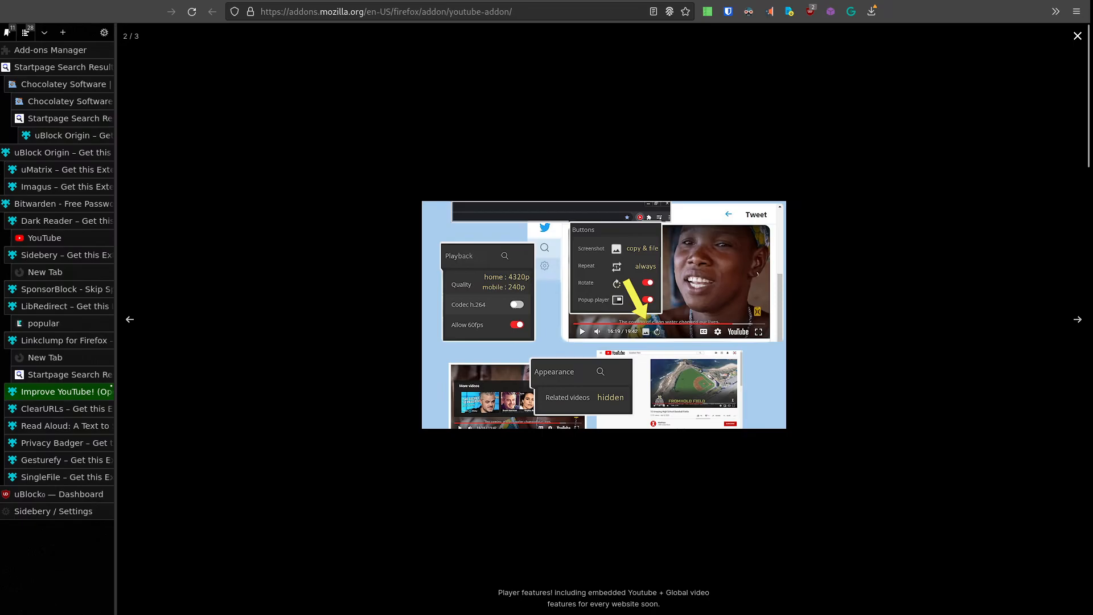
{"action": "left_click", "coordinate": [1077, 319]}
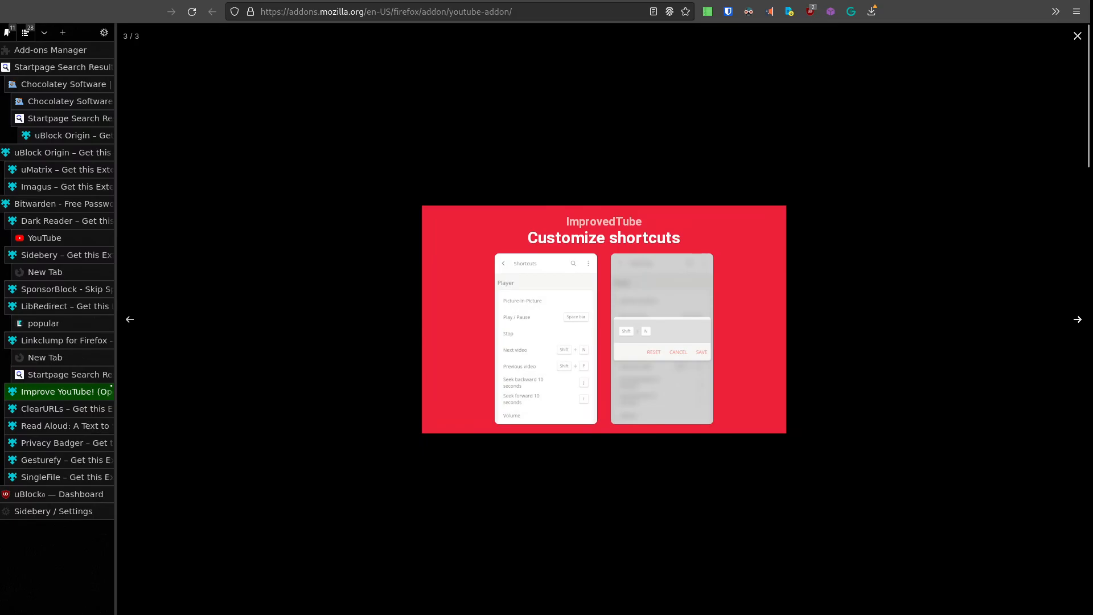
{"action": "left_click", "coordinate": [130, 319]}
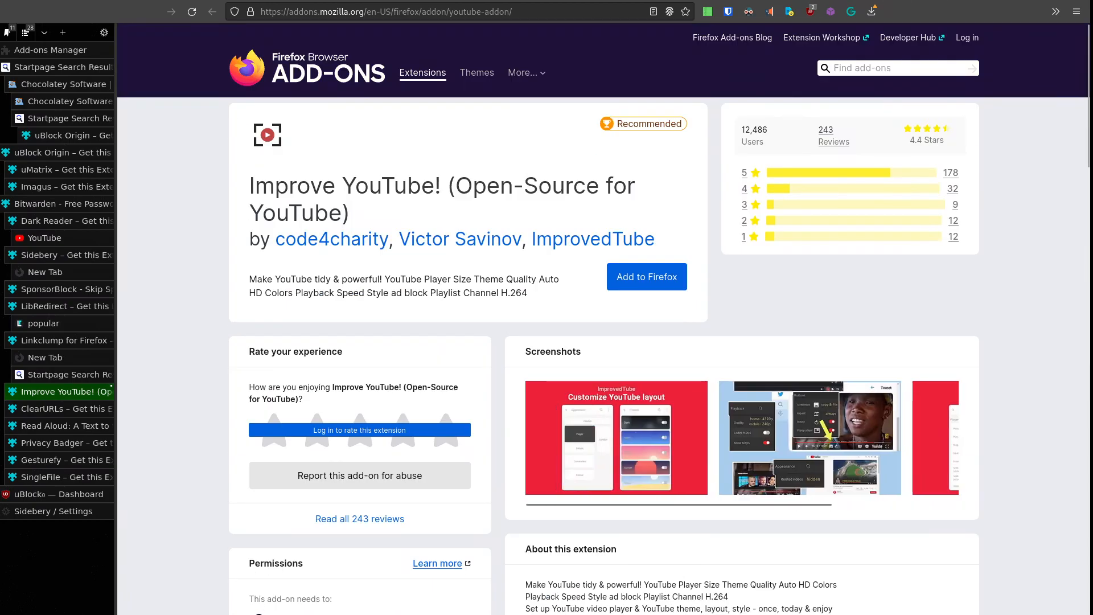
{"action": "left_click", "coordinate": [616, 438]}
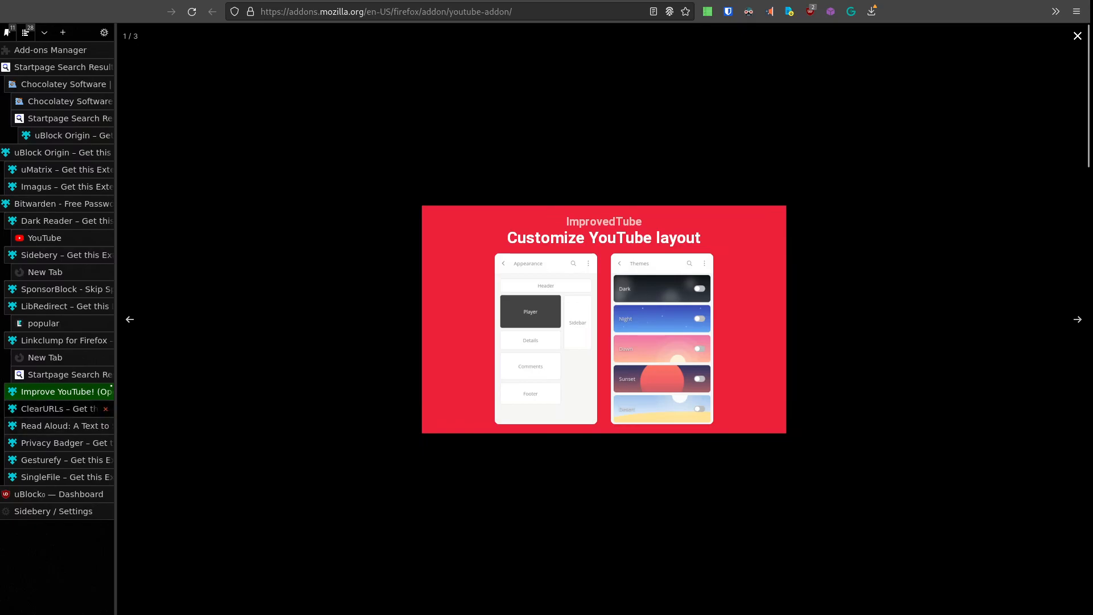
{"action": "left_click", "coordinate": [60, 409]}
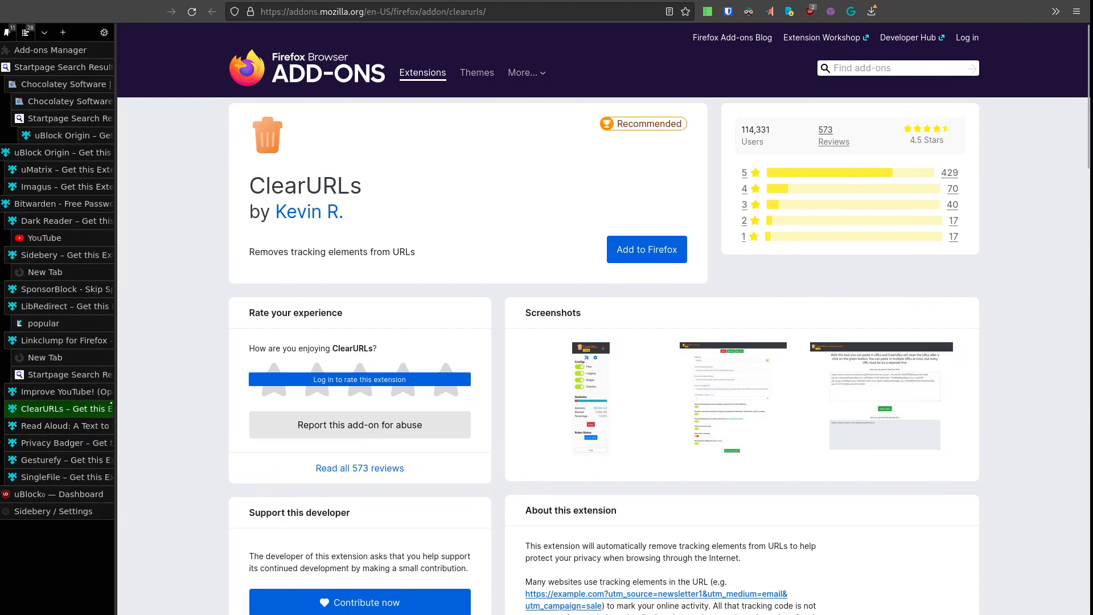
Switch from ClearURLs to the Read Aloud text-to-speech add-on tab
{"action": "left_click", "coordinate": [65, 426]}
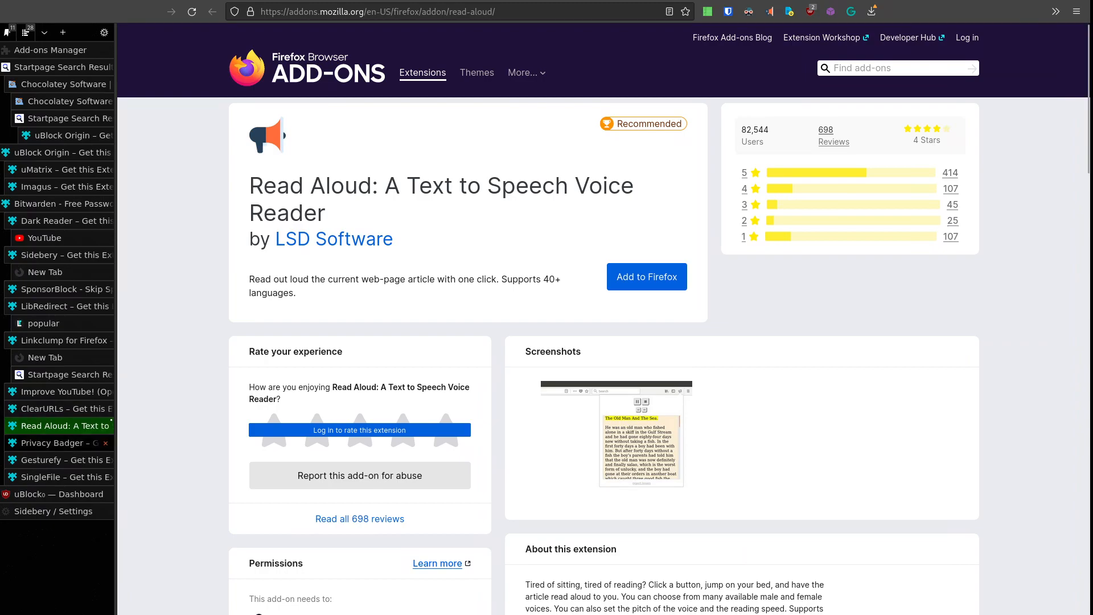
{"action": "mouse_move", "coordinate": [58, 443]}
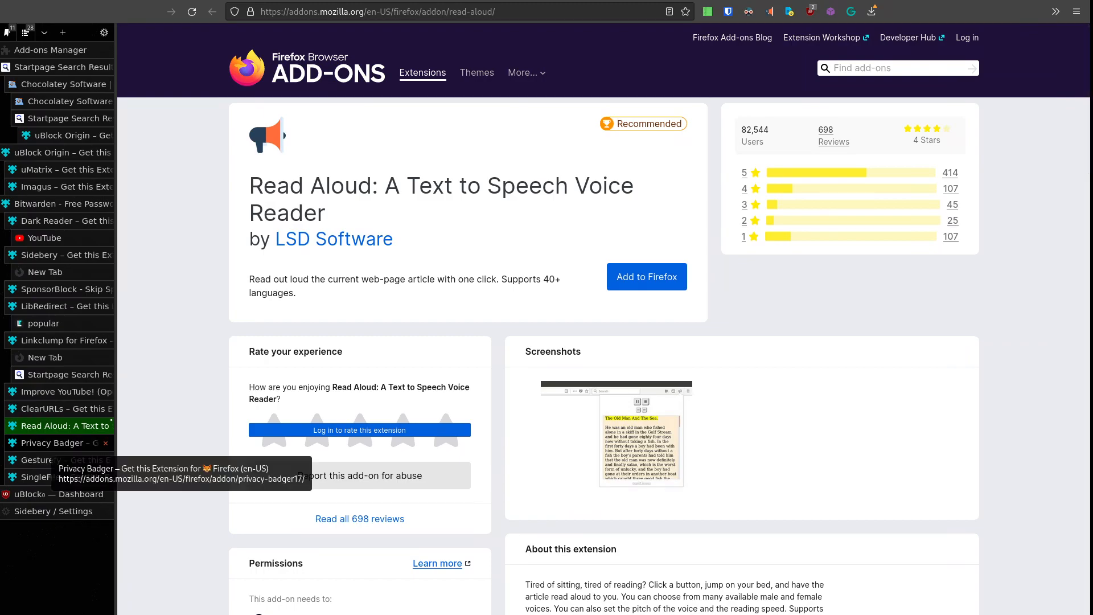
Switch to the Privacy Badger add-on tab by EFF Technologists
{"action": "left_click", "coordinate": [62, 442]}
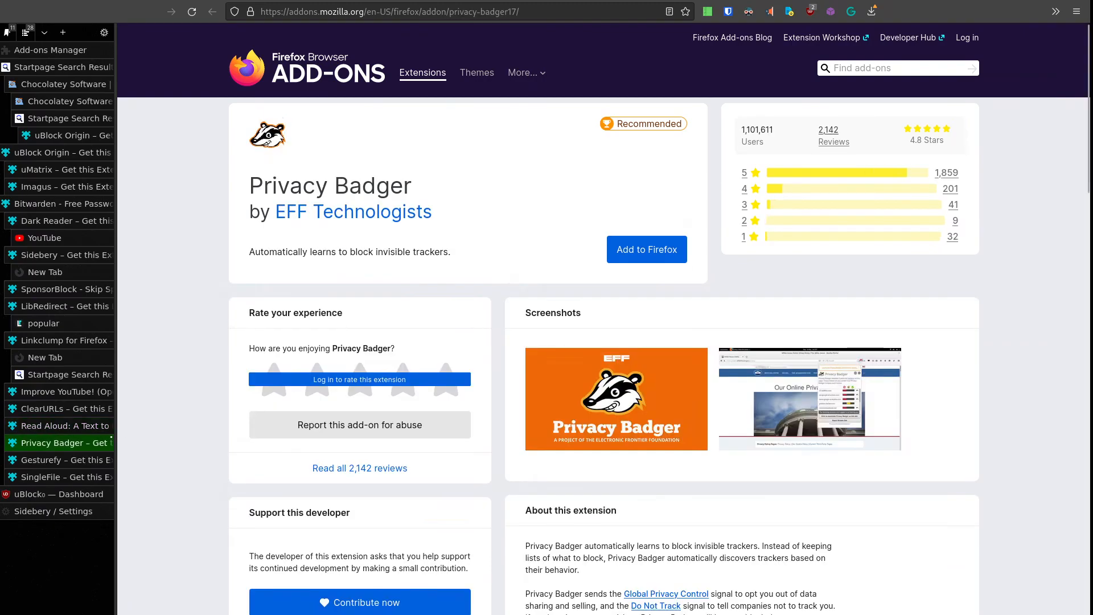
{"action": "mouse_move", "coordinate": [359, 602]}
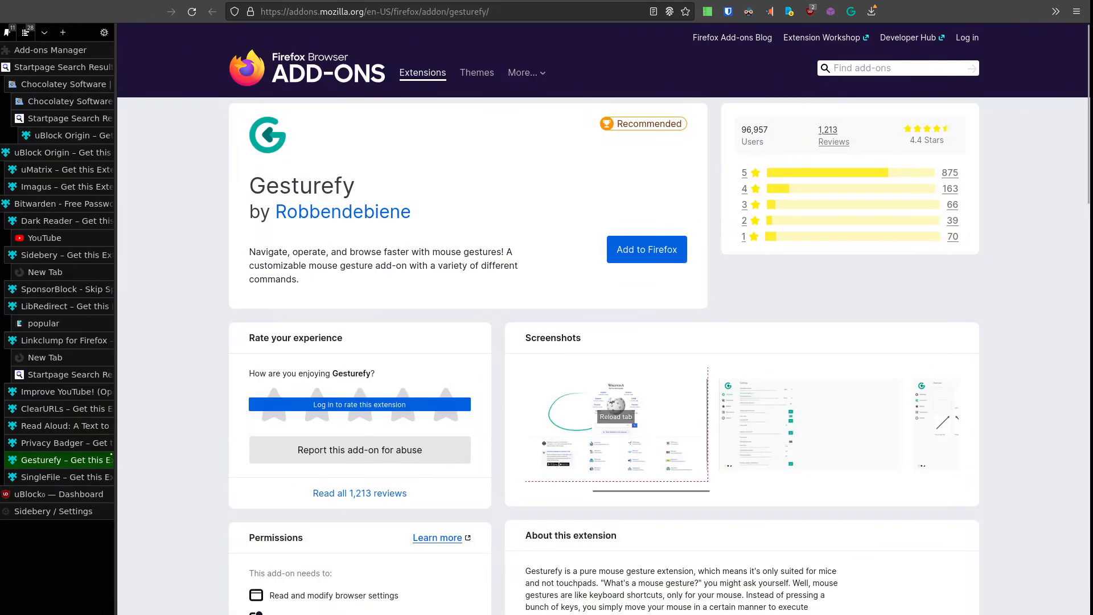
Browse Gesturefy's screenshot gallery, then switch to the SingleFile add-on tab
{"action": "left_click", "coordinate": [615, 424]}
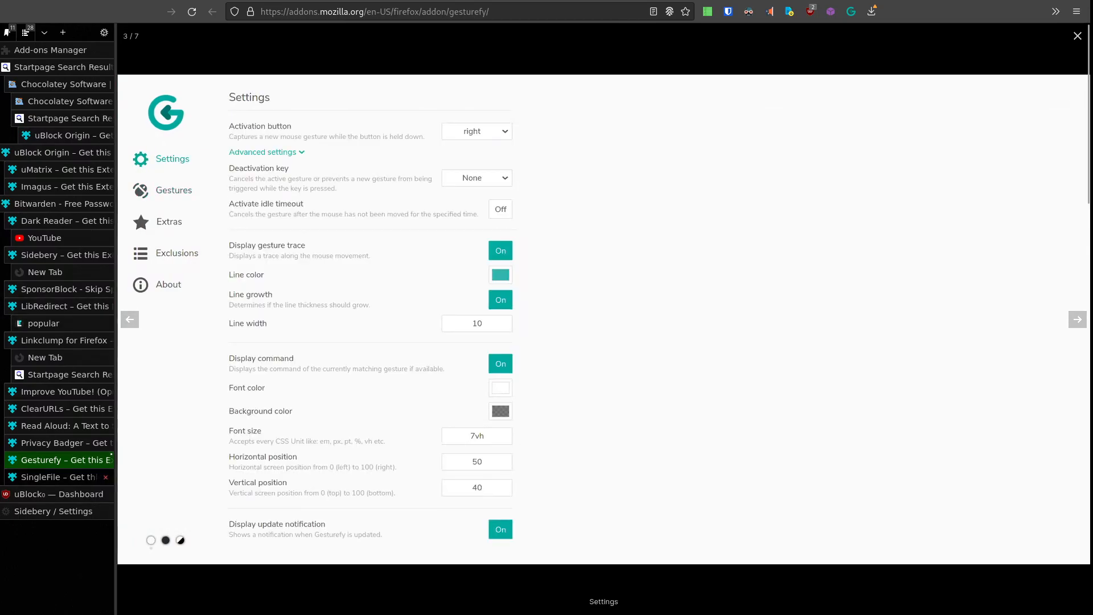
{"action": "left_click", "coordinate": [66, 478]}
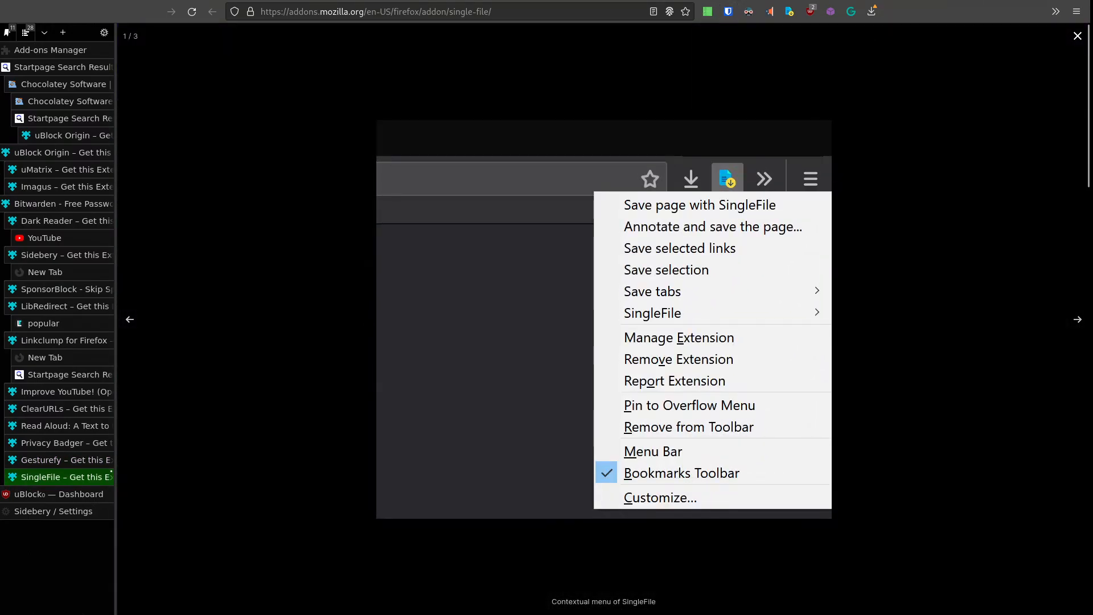
{"action": "mouse_move", "coordinate": [1077, 319]}
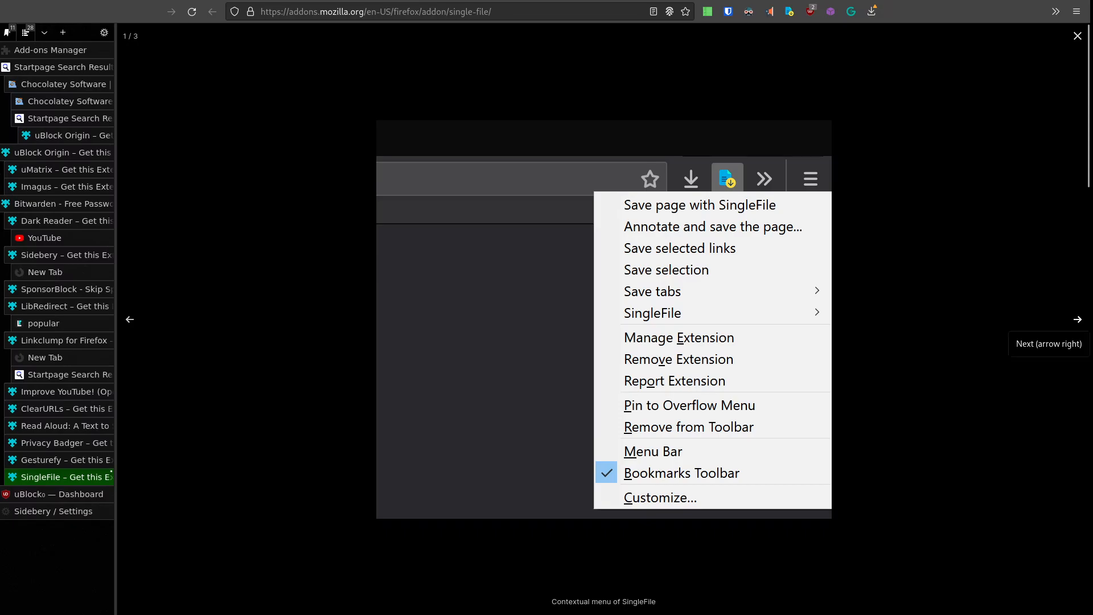
View SingleFile's next screenshot, then switch to the Chocolatey Software tab
{"action": "left_click", "coordinate": [1077, 320]}
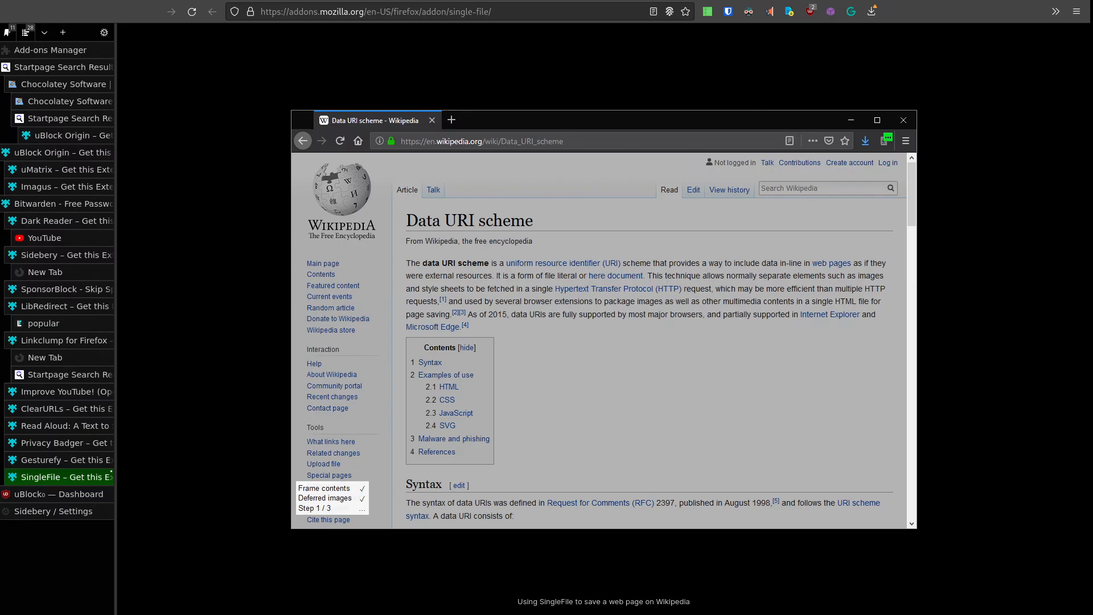
{"action": "left_click", "coordinate": [63, 84]}
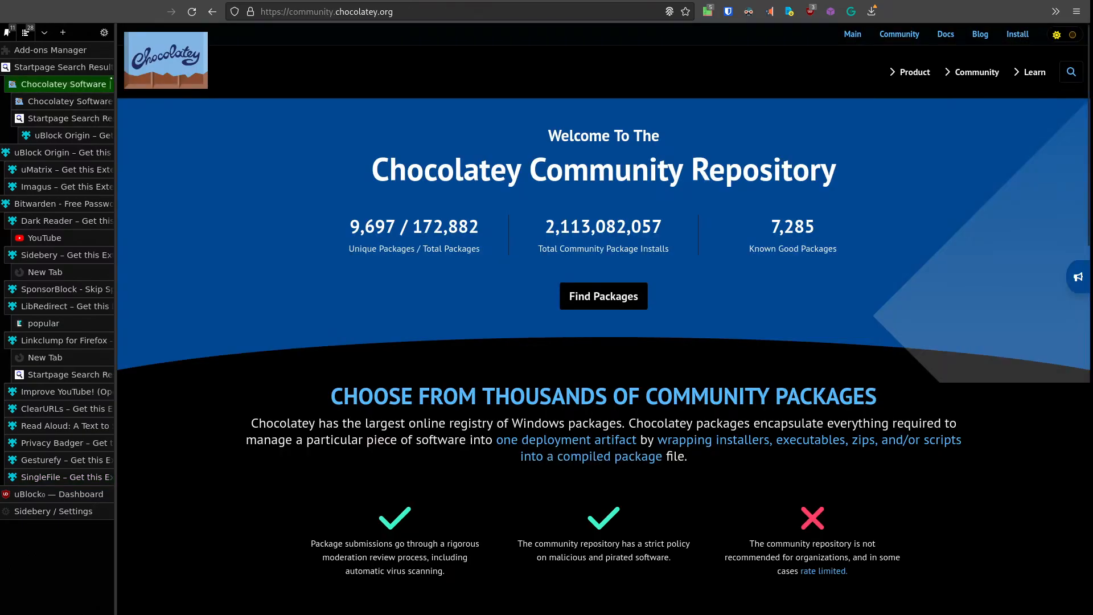